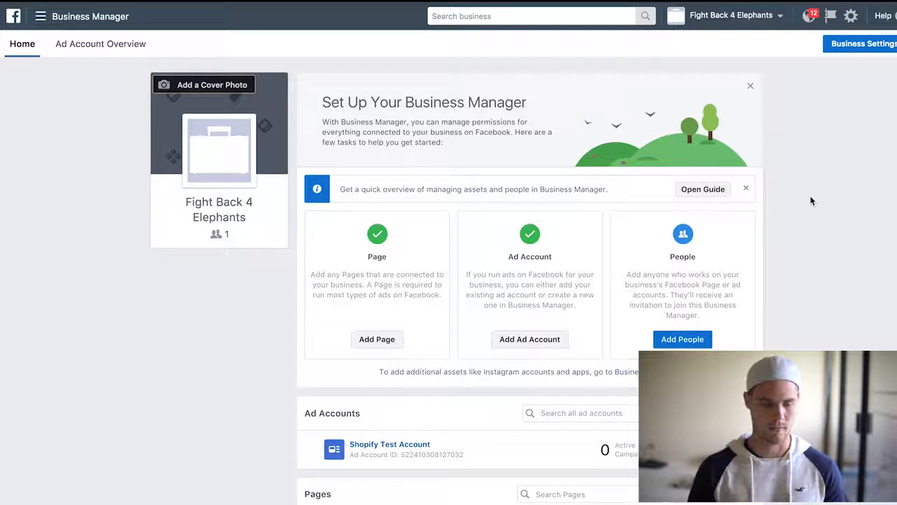
mouse_move(804, 202)
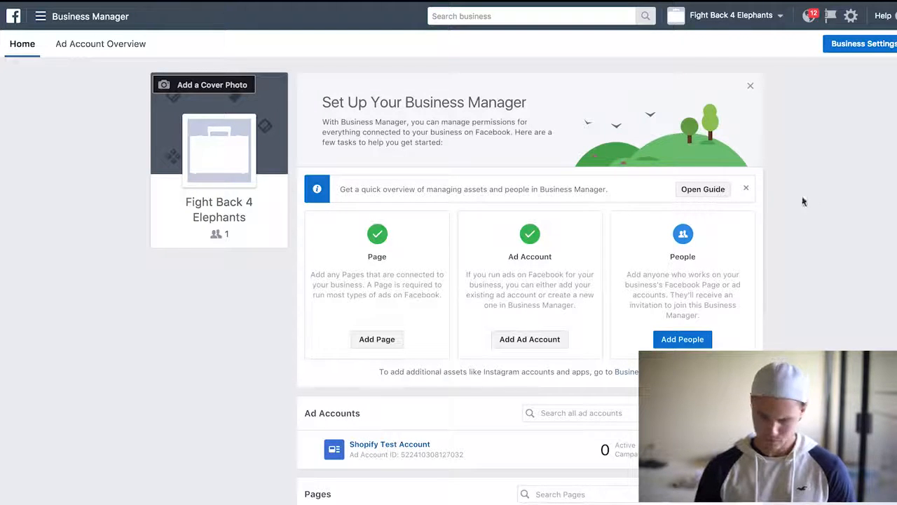
mouse_move(66, 21)
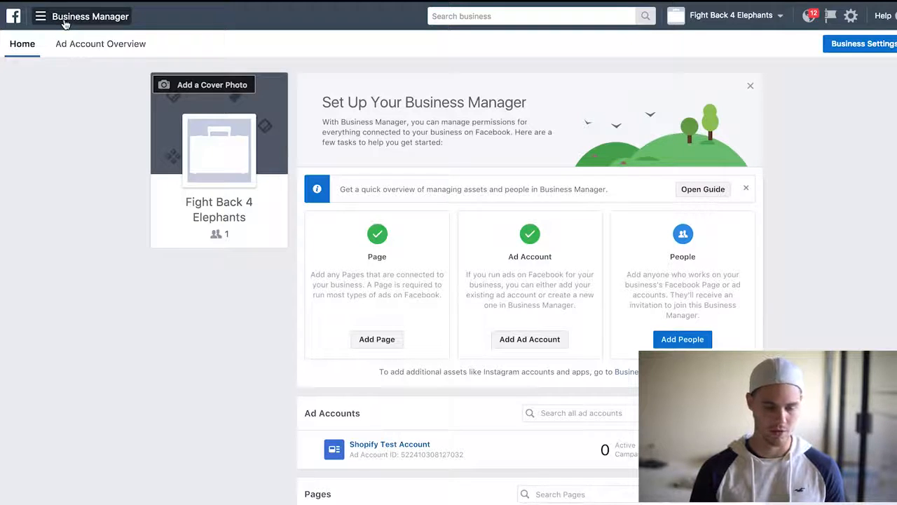
Switch from the Business Manager home page to Ads Manager to begin a new campaign.
click(41, 15)
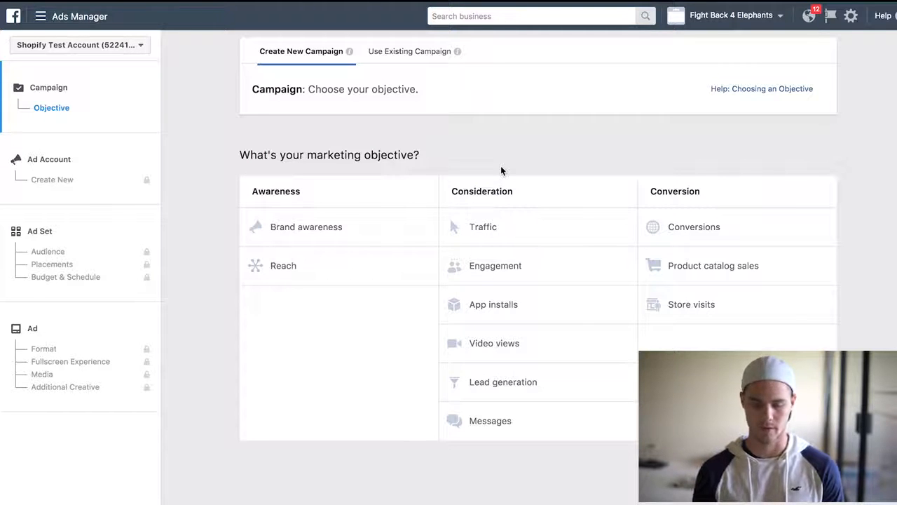
mouse_move(663, 284)
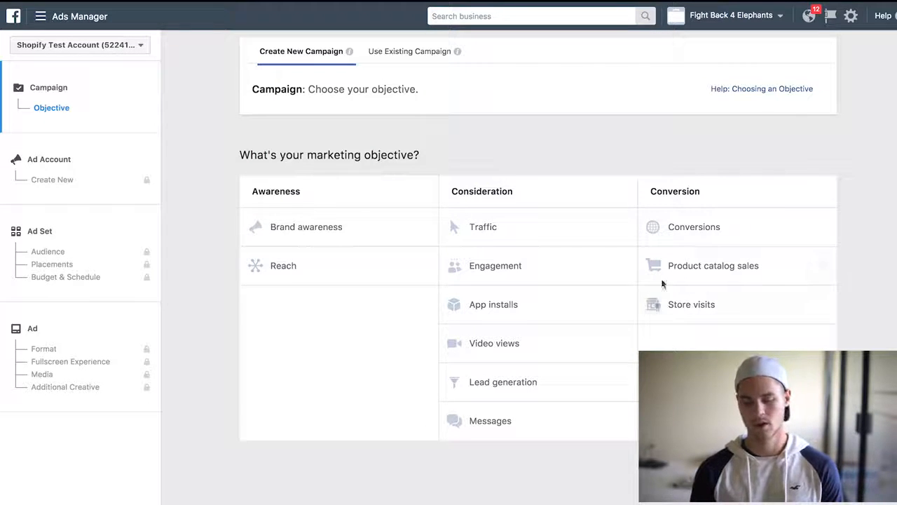
mouse_move(617, 164)
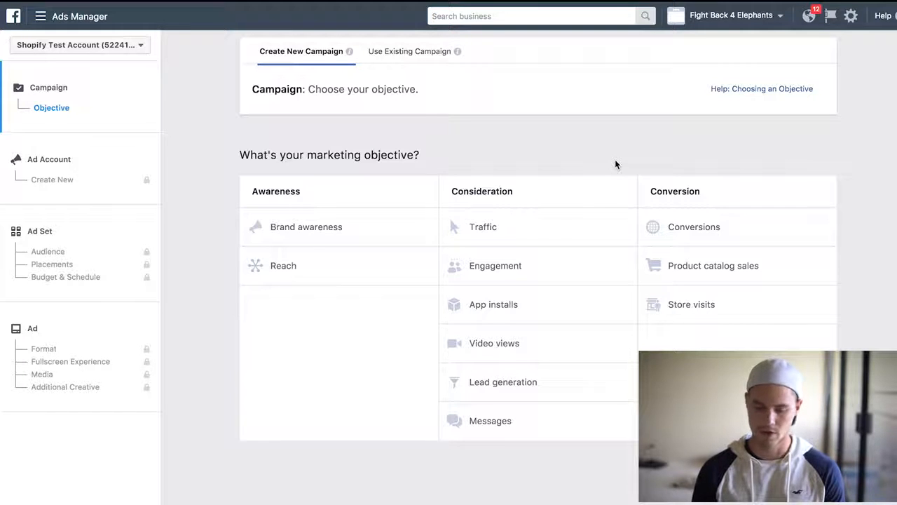
Choose the Conversions objective, review the Purchases goal, and begin the campaign name 'Test R'.
click(693, 226)
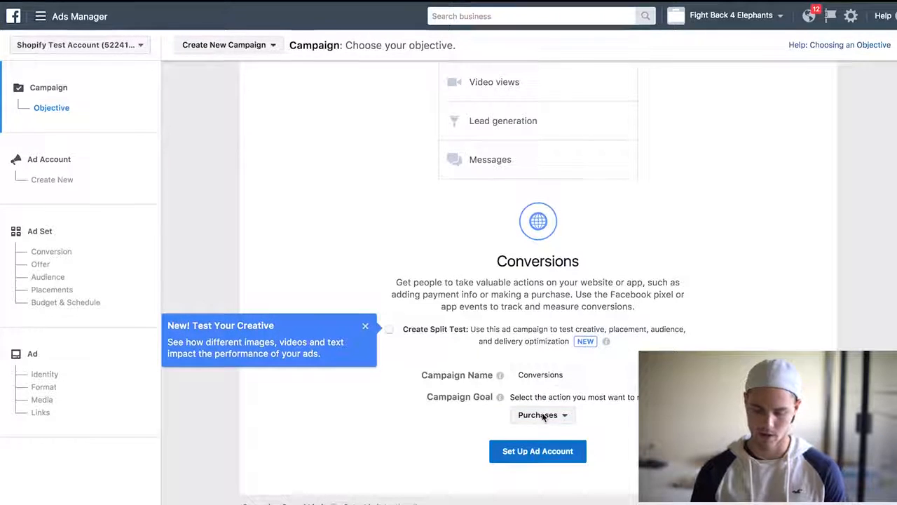
click(543, 414)
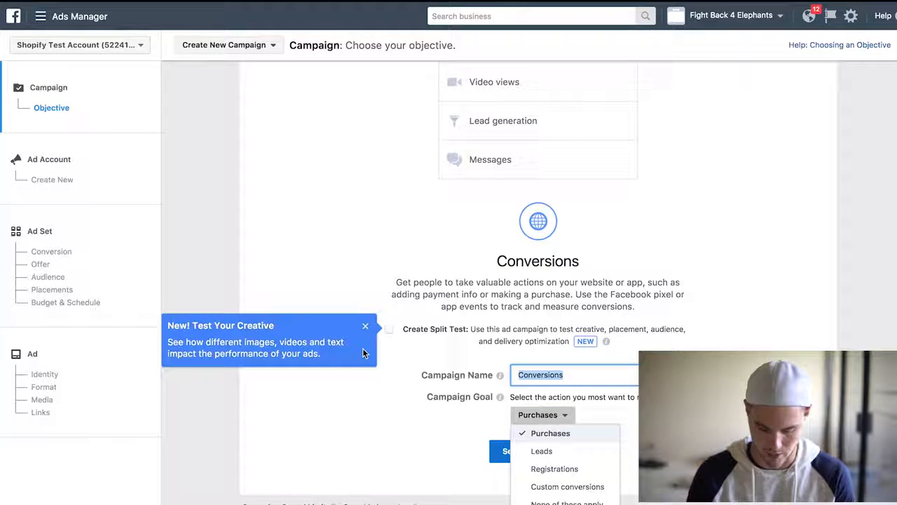
text(Test R)
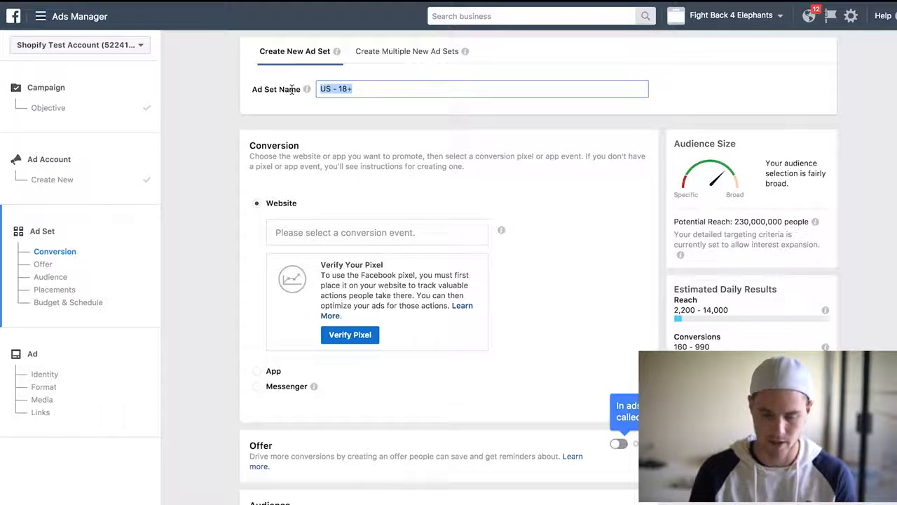
Rename the ad set to 'Test Retarget campaign - website visitors - no purchase'.
text(Test Retarget campaign -)
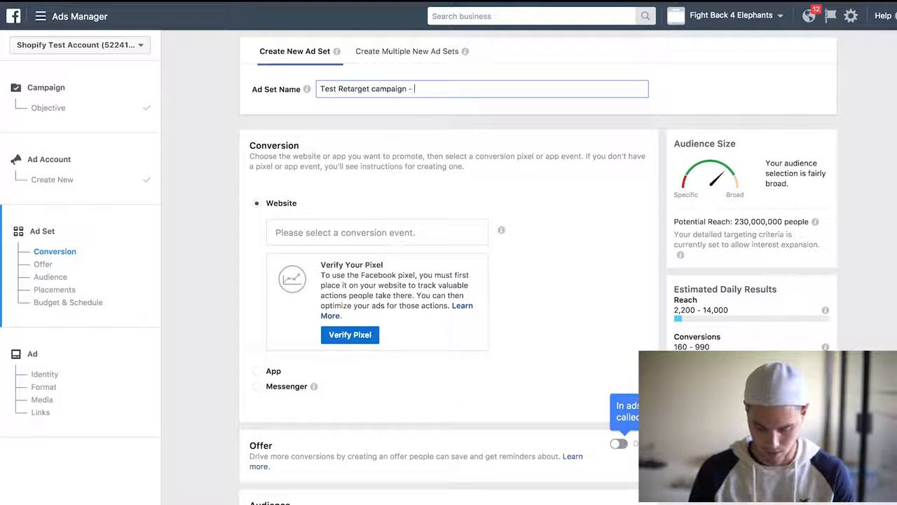
text(website)
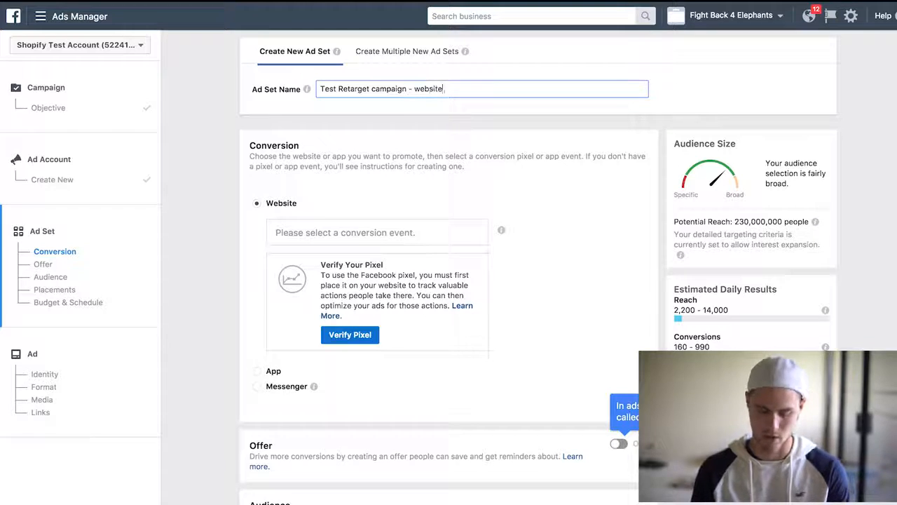
text(visitors -)
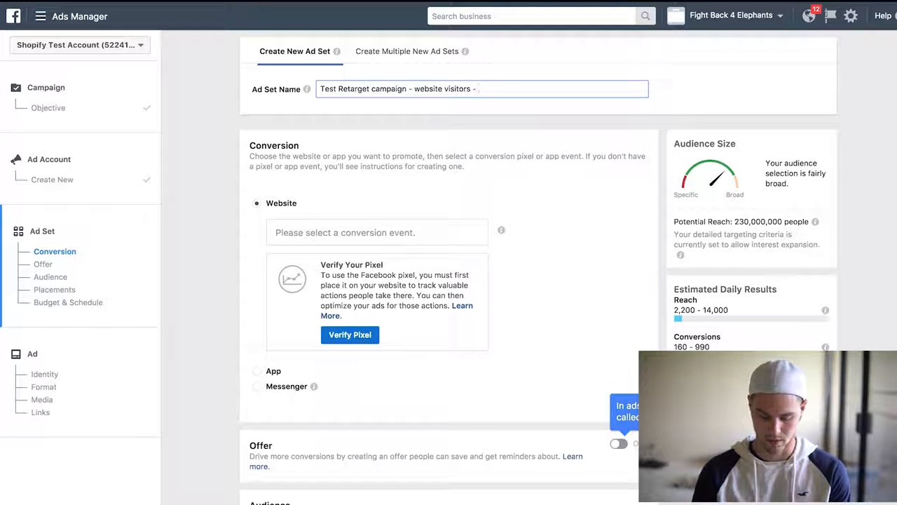
text(no pur)
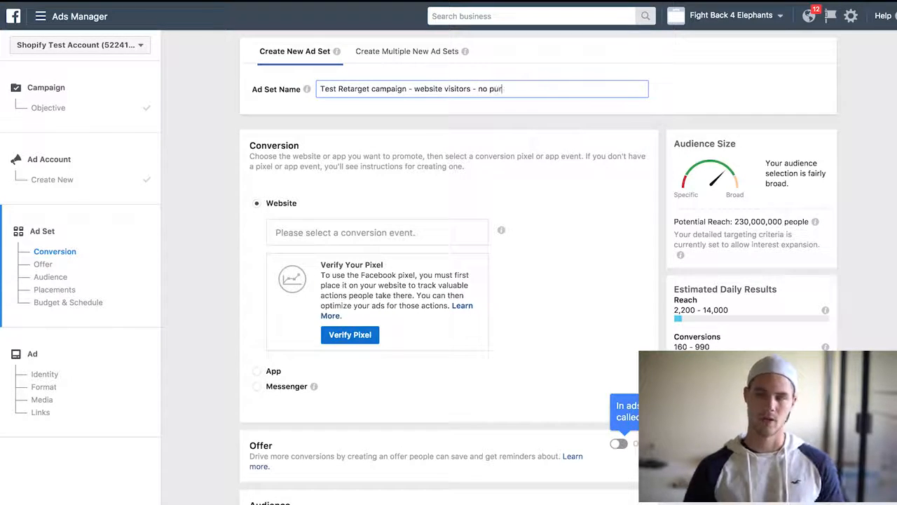
text(chase)
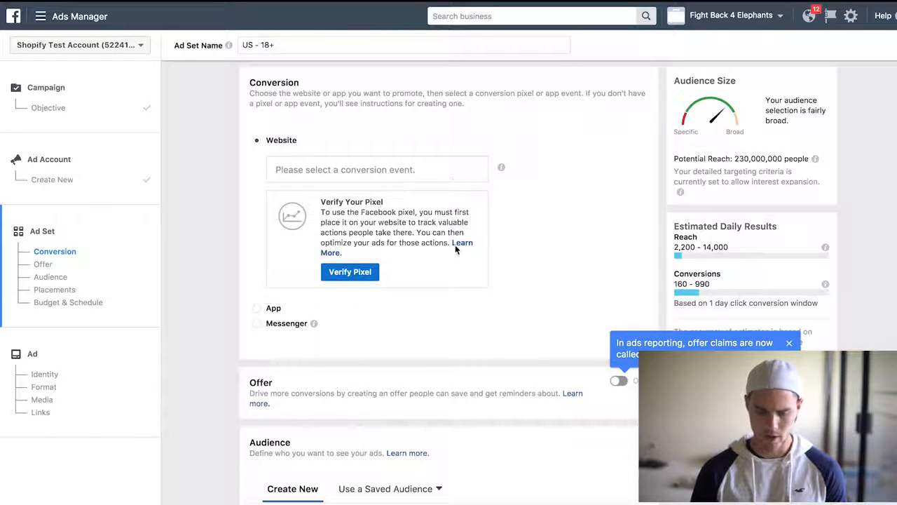
mouse_move(433, 238)
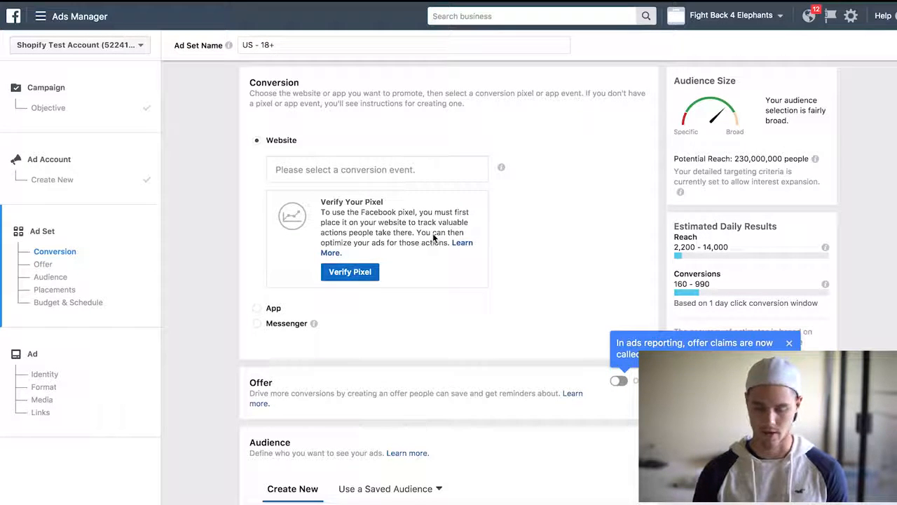
Scroll past the Conversion and Offer sections to the ad set's Audience settings.
scroll(down, 3)
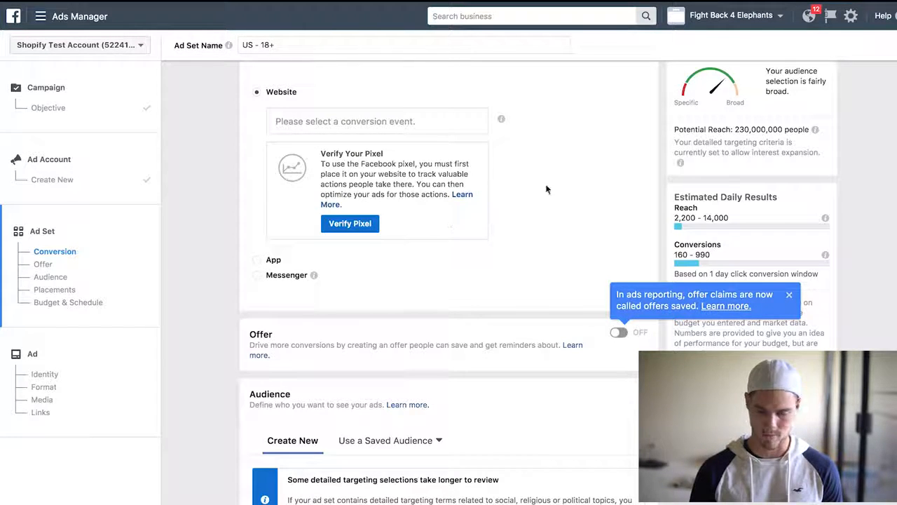
scroll(down, 3)
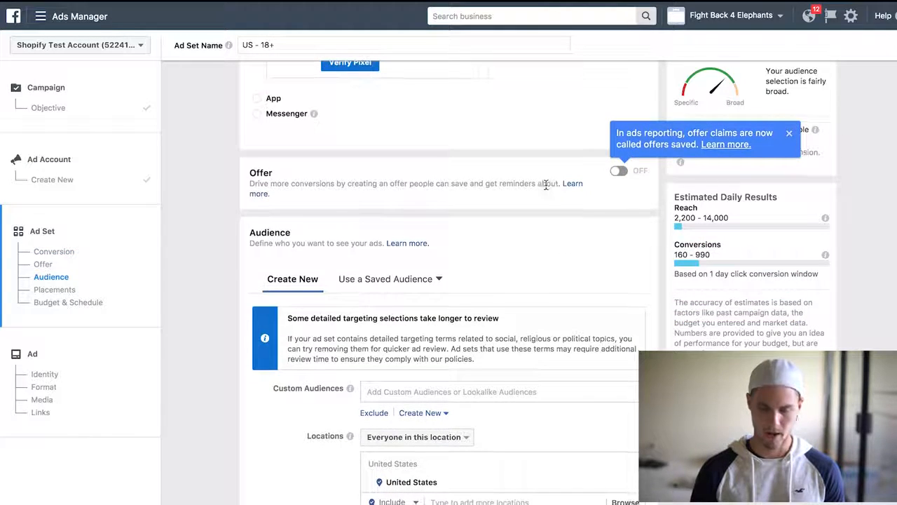
scroll(down, 3)
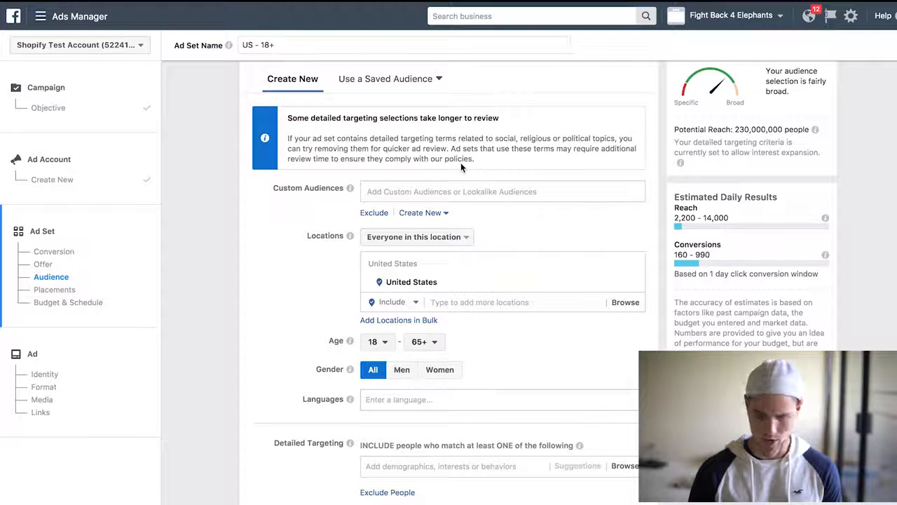
Start a Website Traffic custom audience from the Shopify pixel and open the visitor-type options.
click(420, 213)
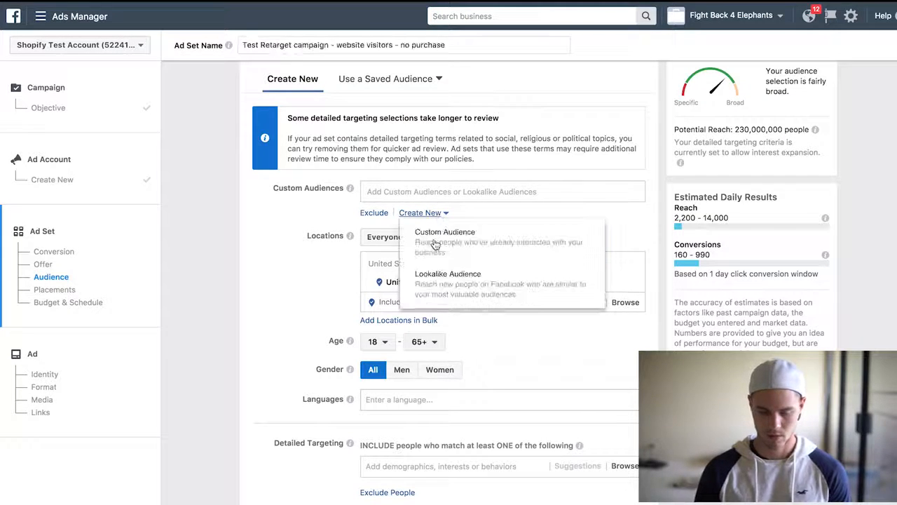
click(444, 232)
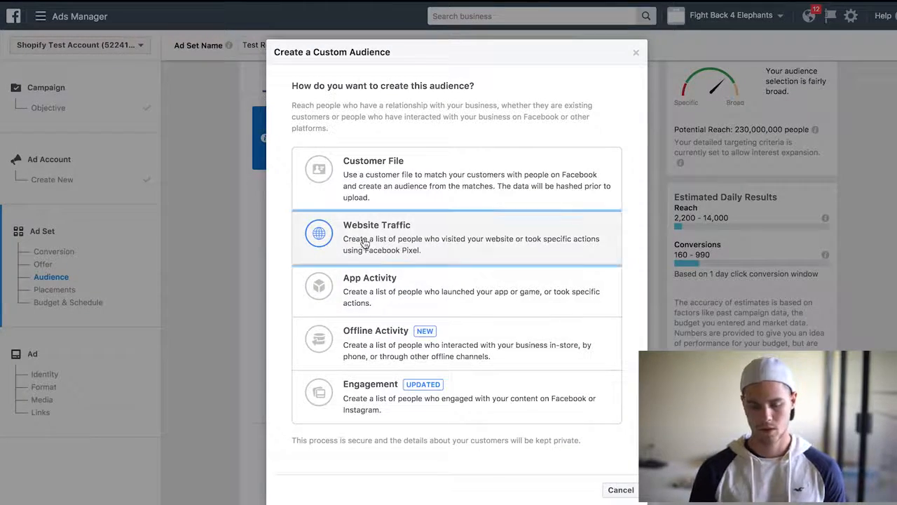
click(376, 237)
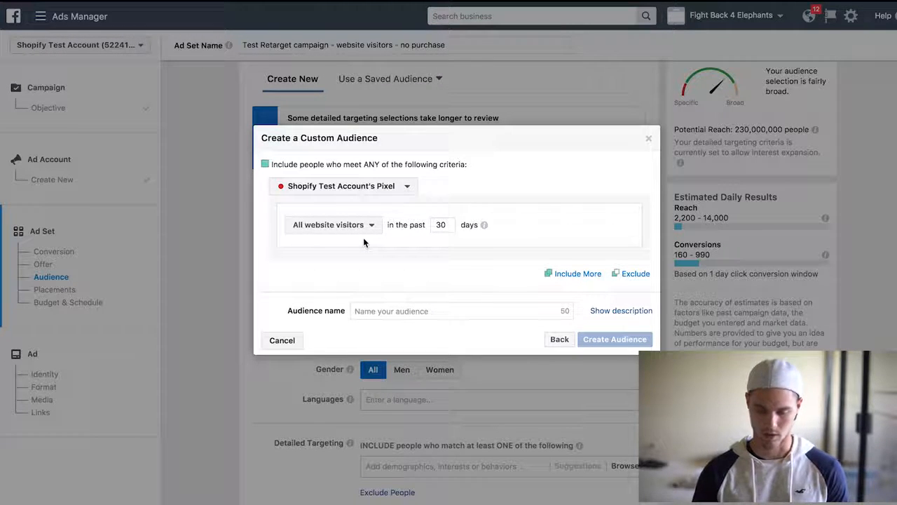
click(331, 224)
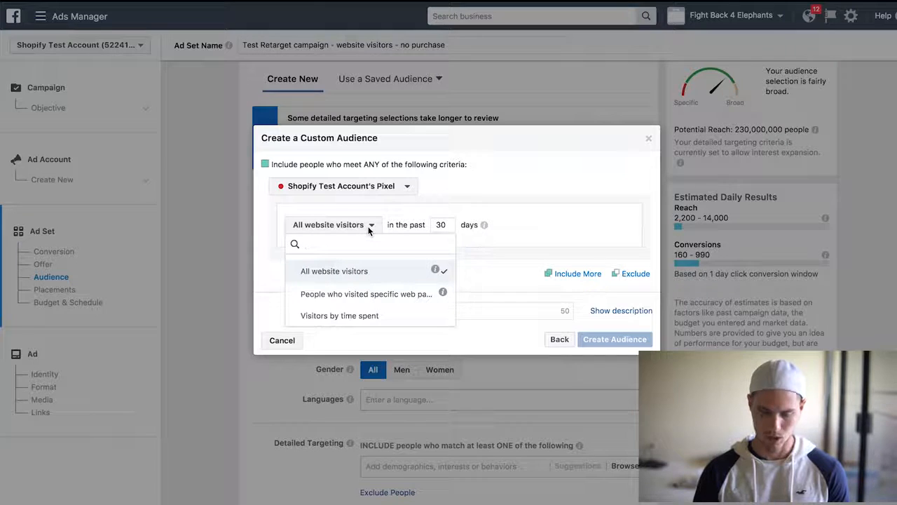
mouse_move(350, 271)
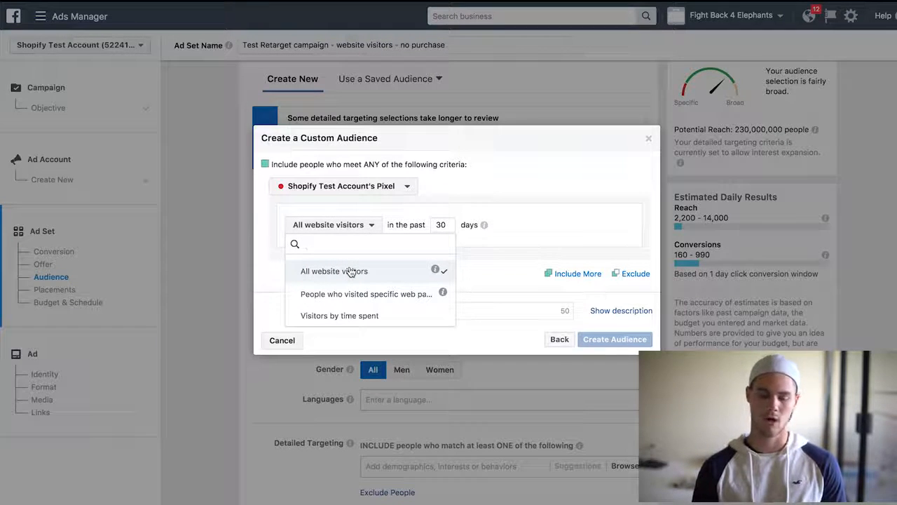
mouse_move(347, 294)
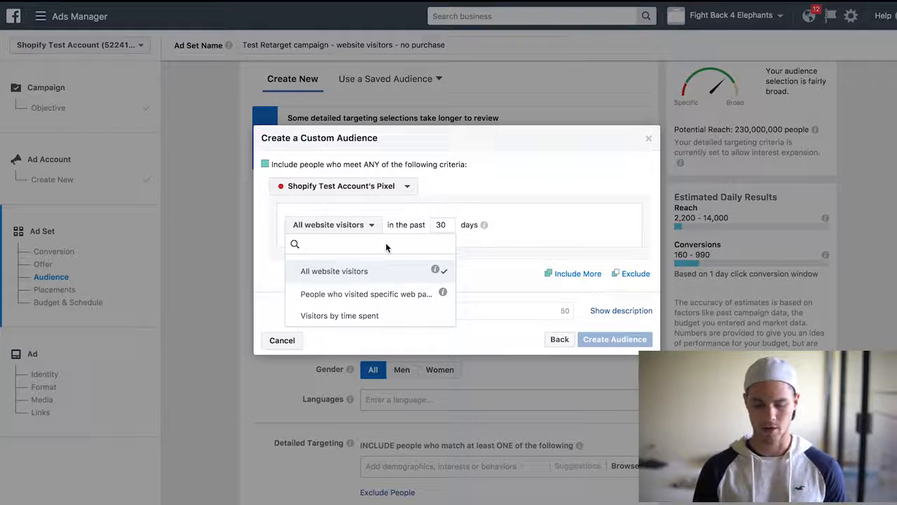
Target visitors to pages whose URL contains ww.nike.com within the past 7 days.
click(363, 293)
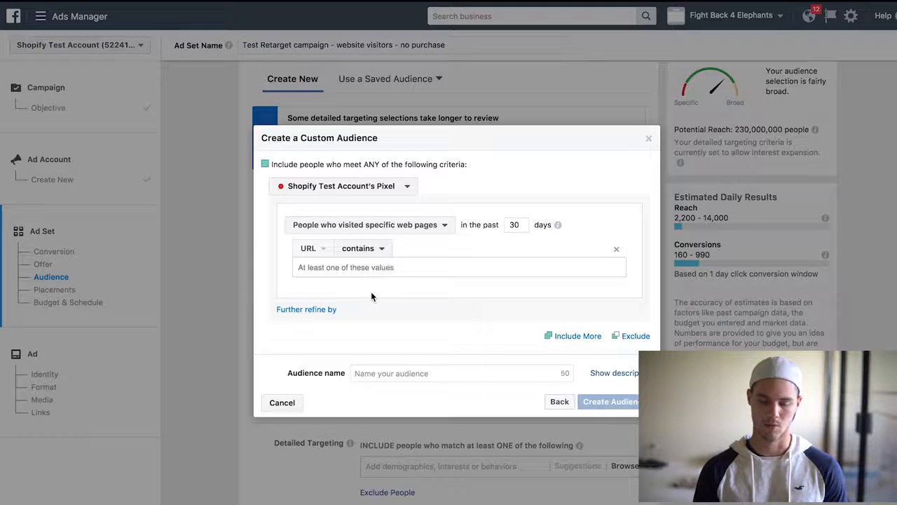
mouse_move(431, 250)
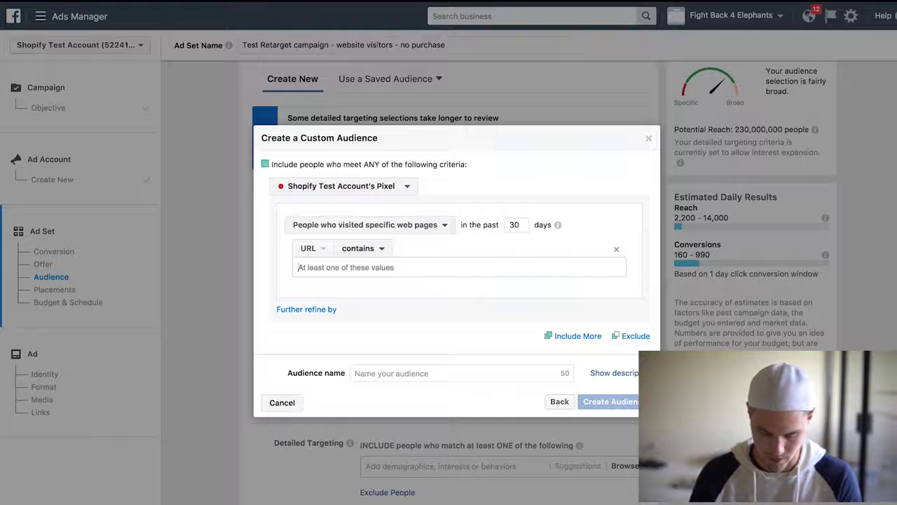
text(ww.nike)
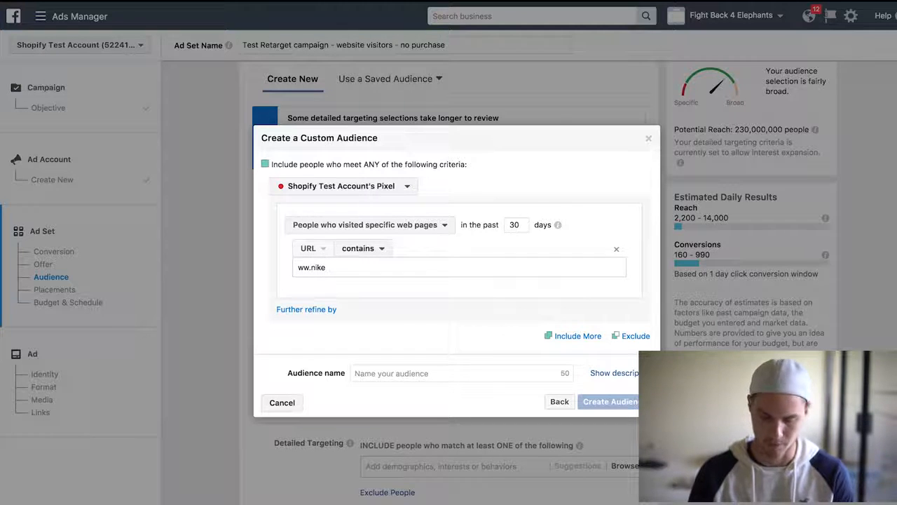
text(.com)
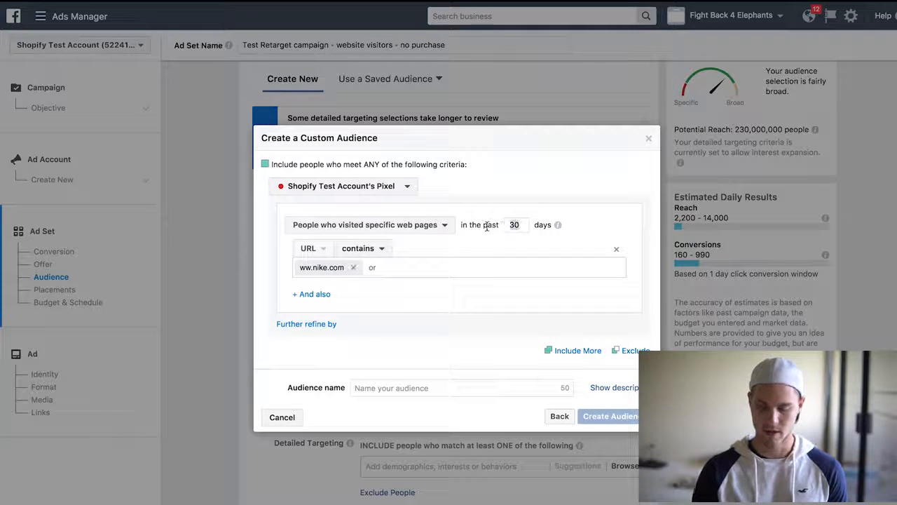
text(7)
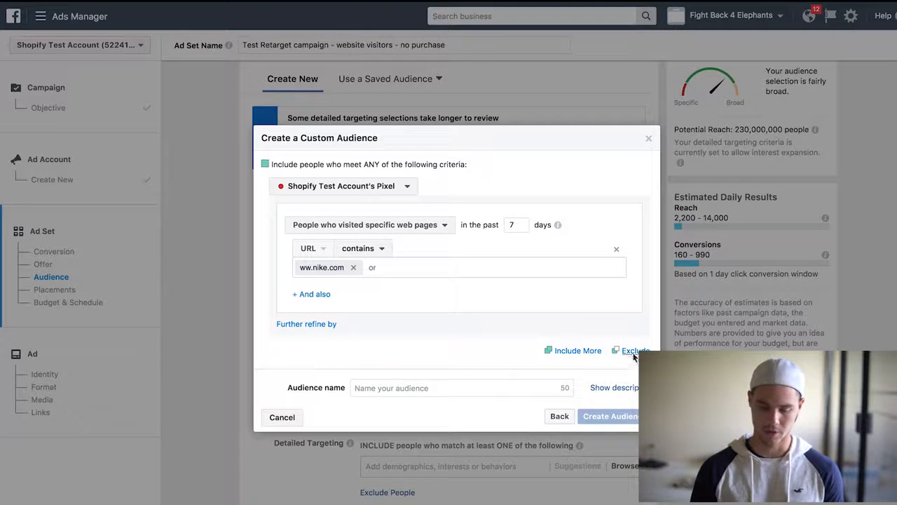
Add an exclusion rule for all website visitors from the past 30 days.
click(634, 350)
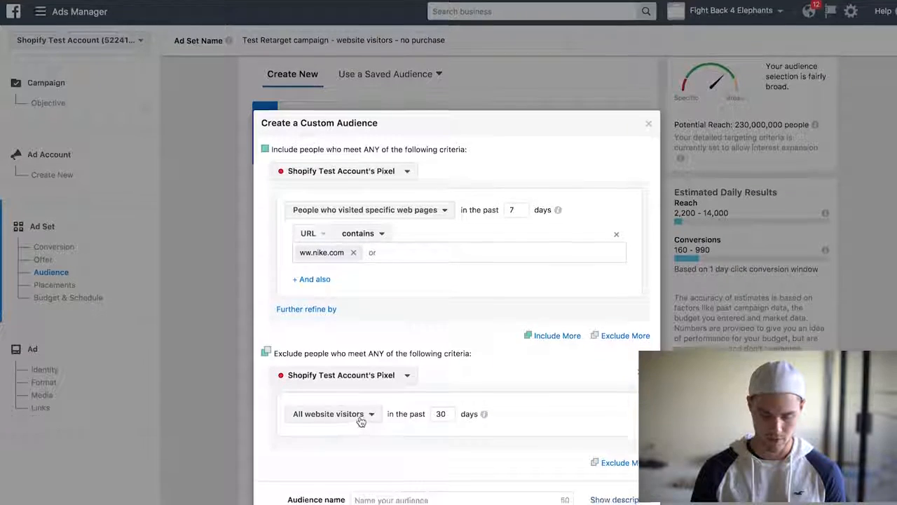
click(330, 413)
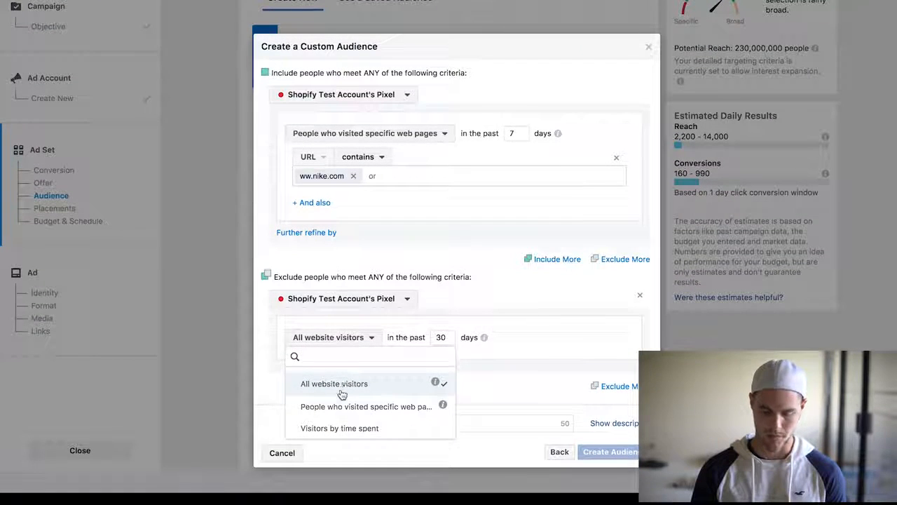
mouse_move(494, 376)
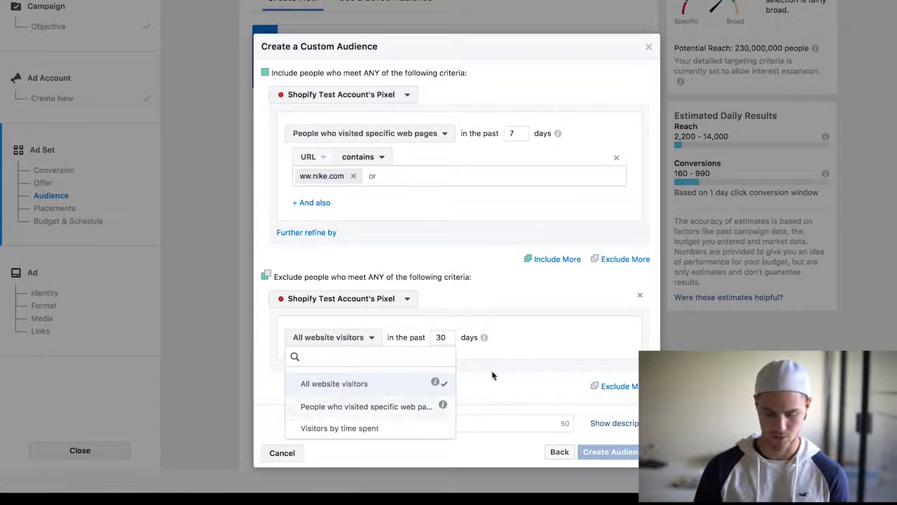
click(334, 383)
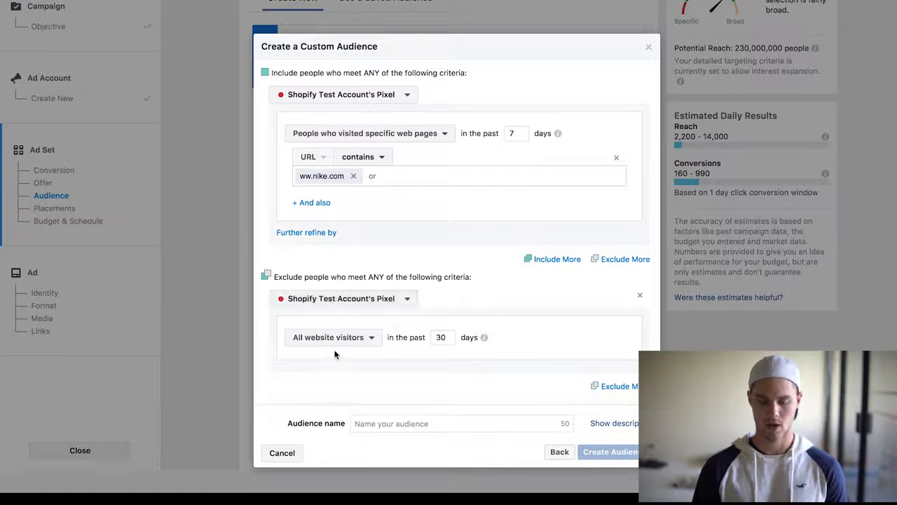
click(331, 338)
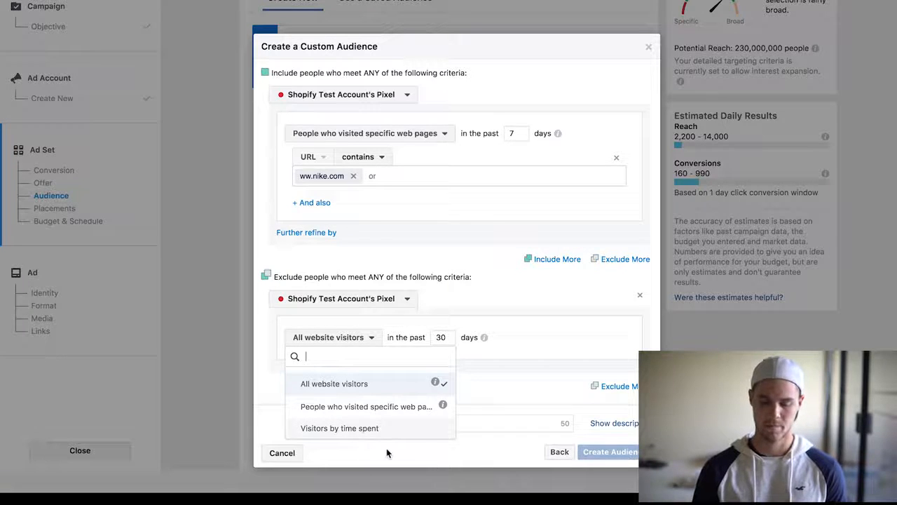
click(334, 384)
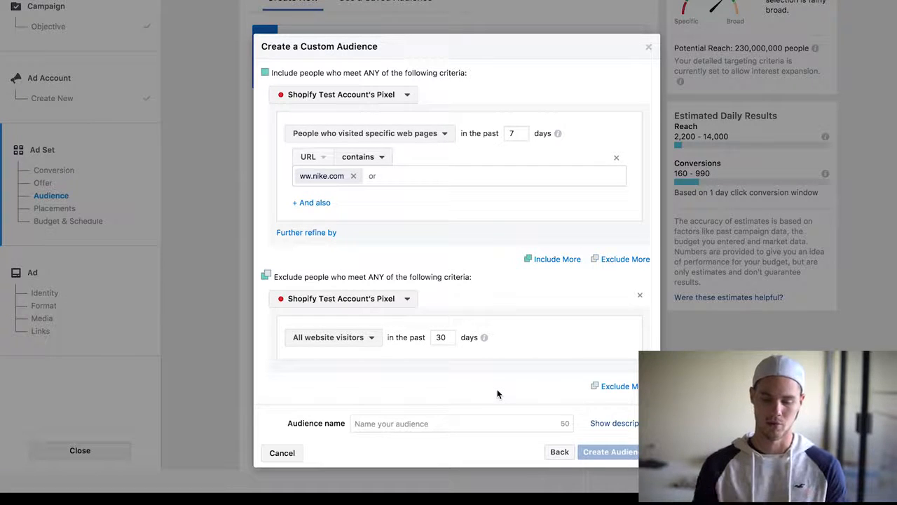
mouse_move(354, 345)
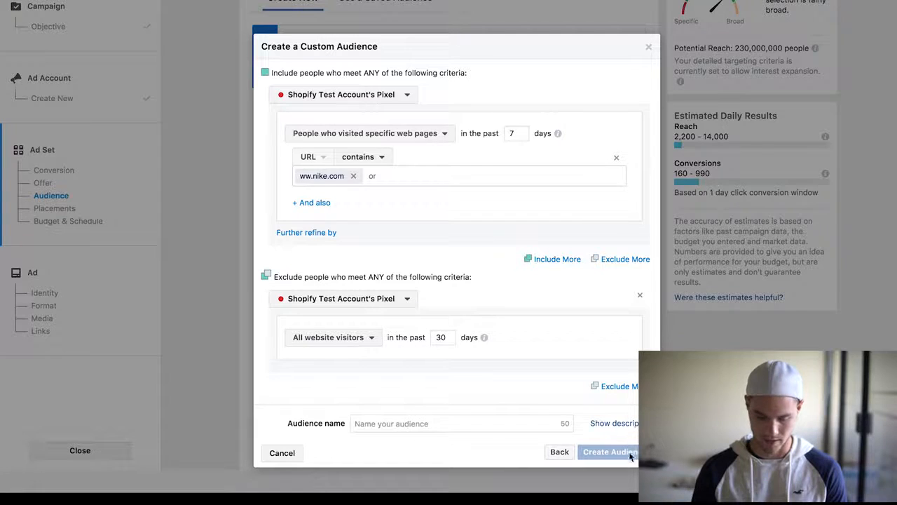
Name the audience 'Test website visitors no purchase last 7 days' and create it.
click(441, 424)
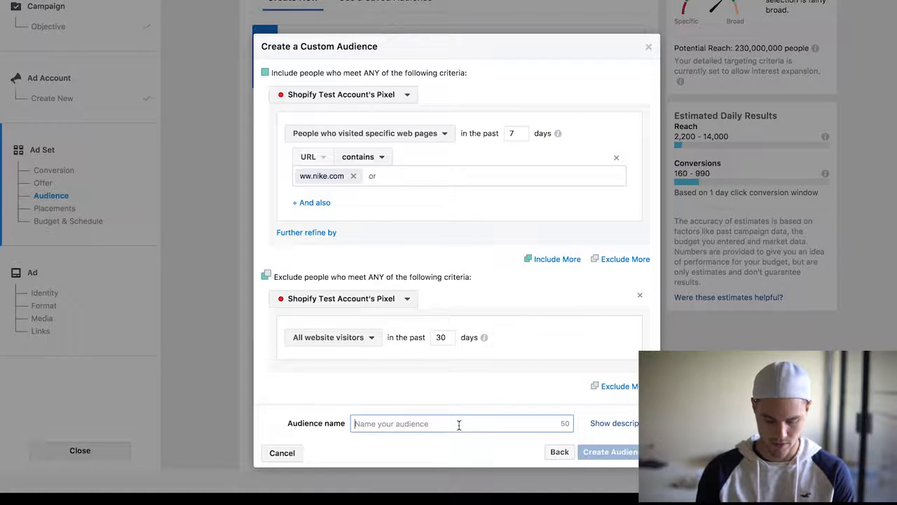
text(Test)
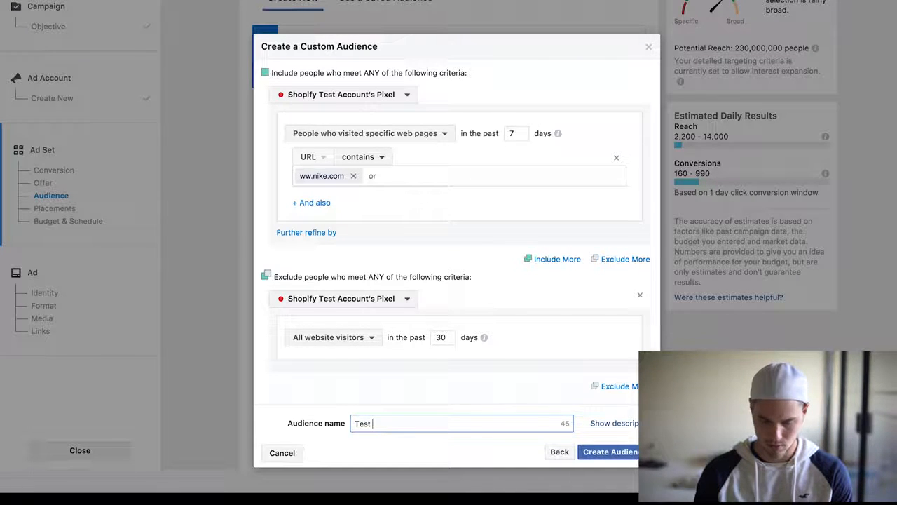
text(website visitors no purchase last 7)
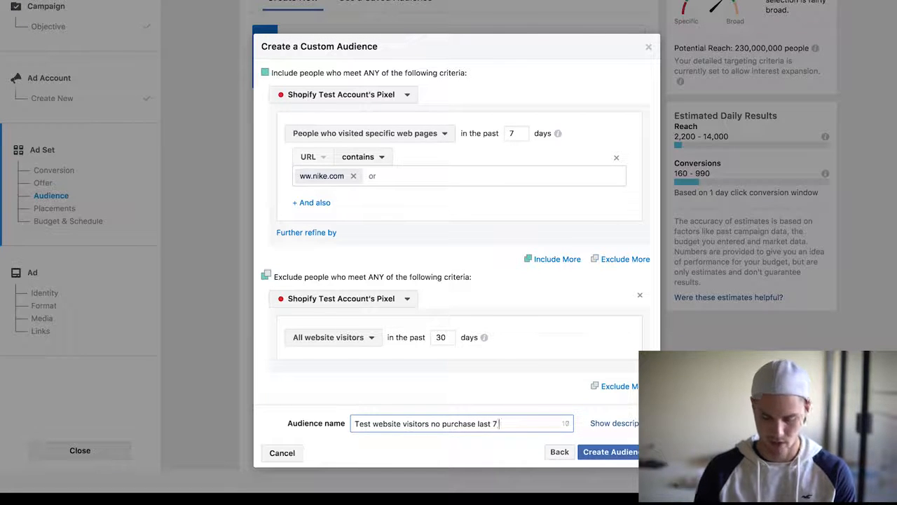
text(days)
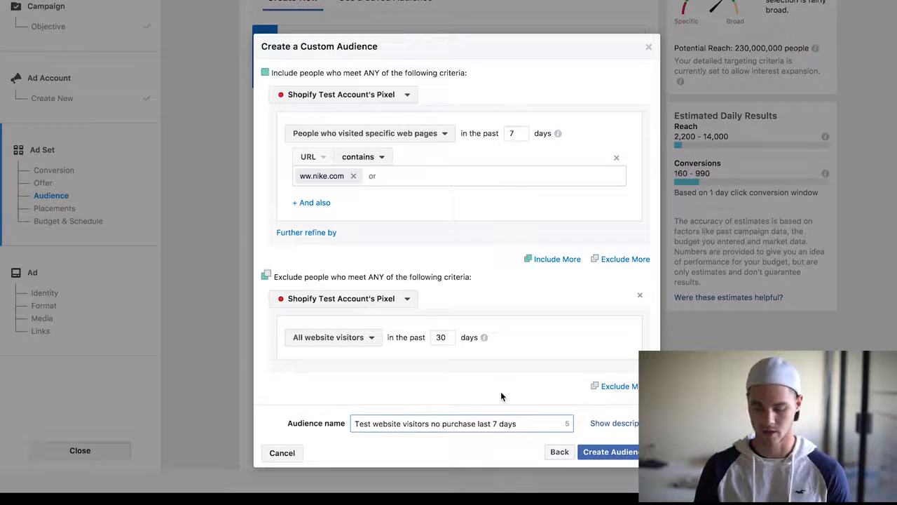
click(614, 451)
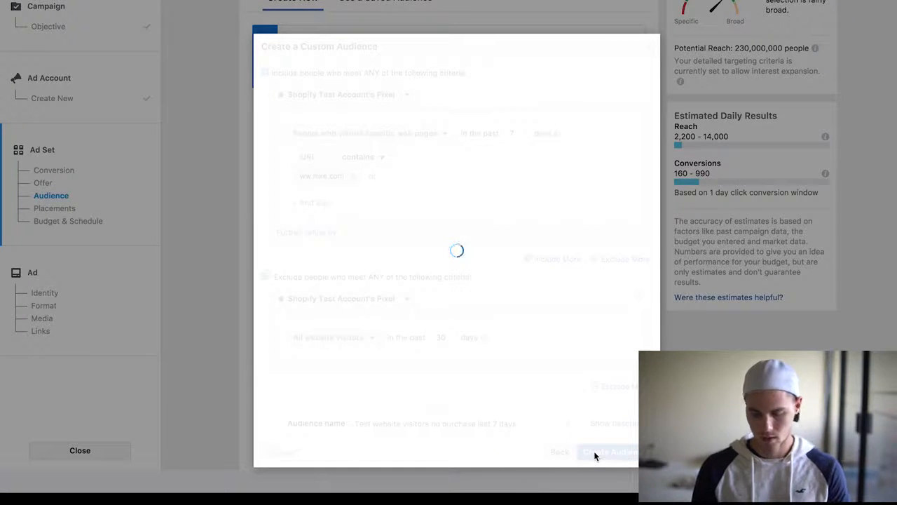
click(617, 452)
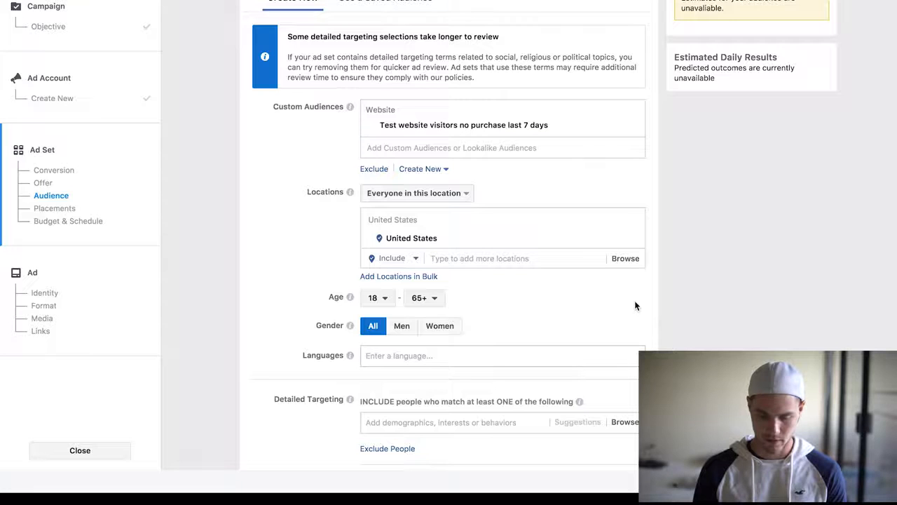
scroll(down, 3)
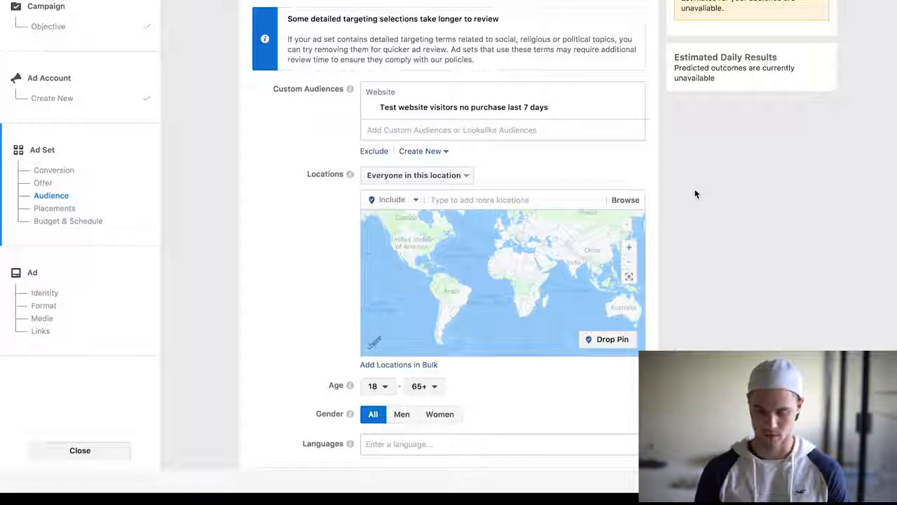
scroll(down, 3)
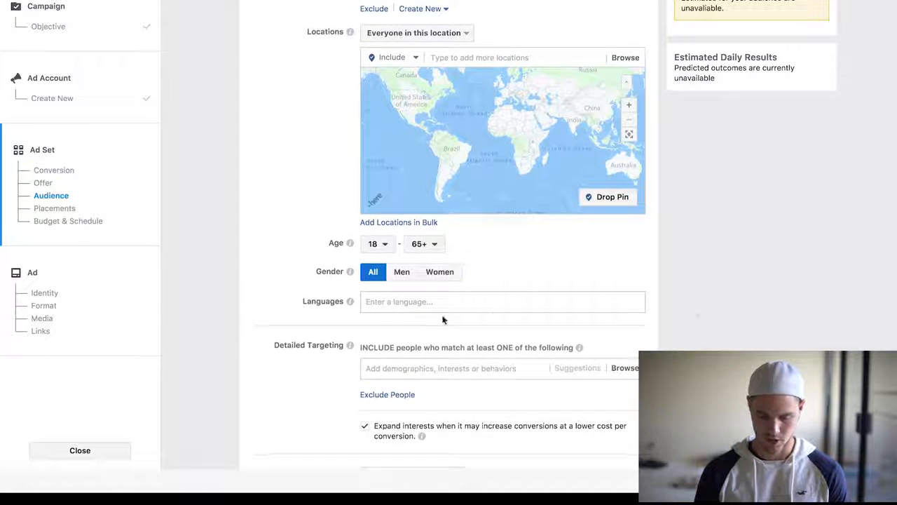
scroll(down, 3)
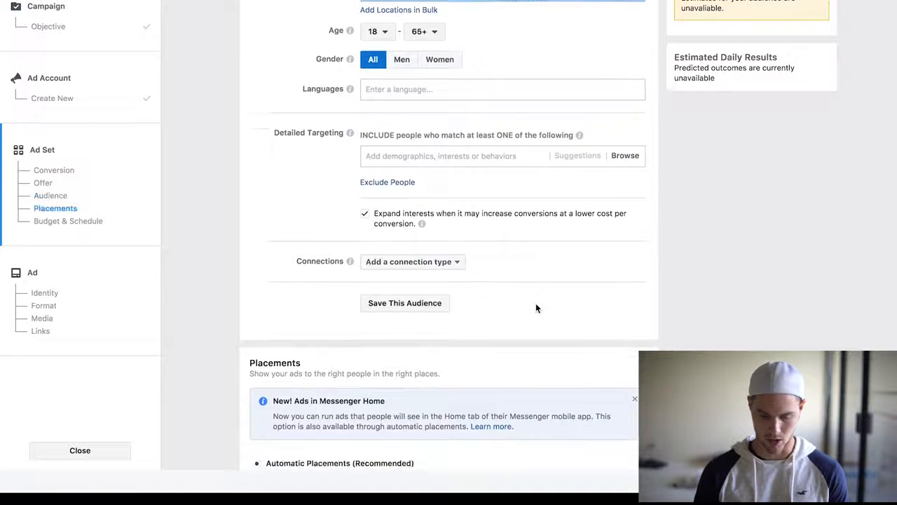
scroll(down, 3)
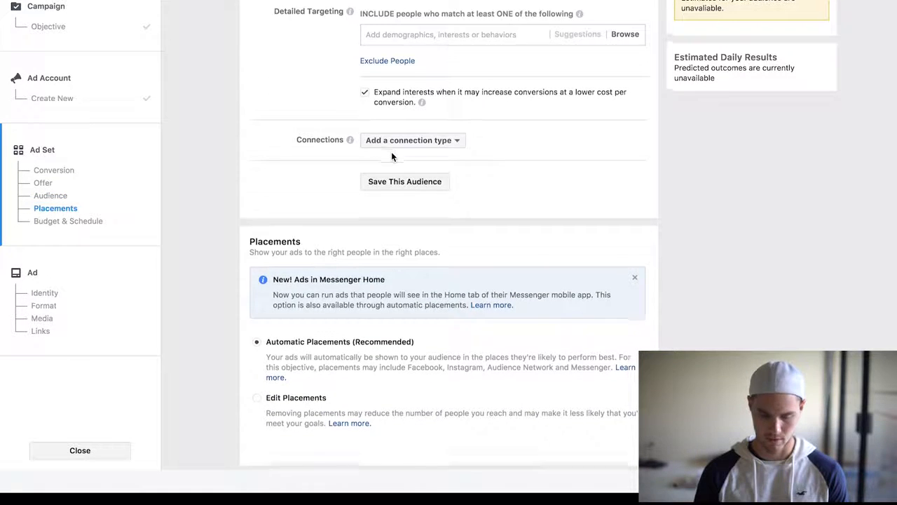
scroll(down, 3)
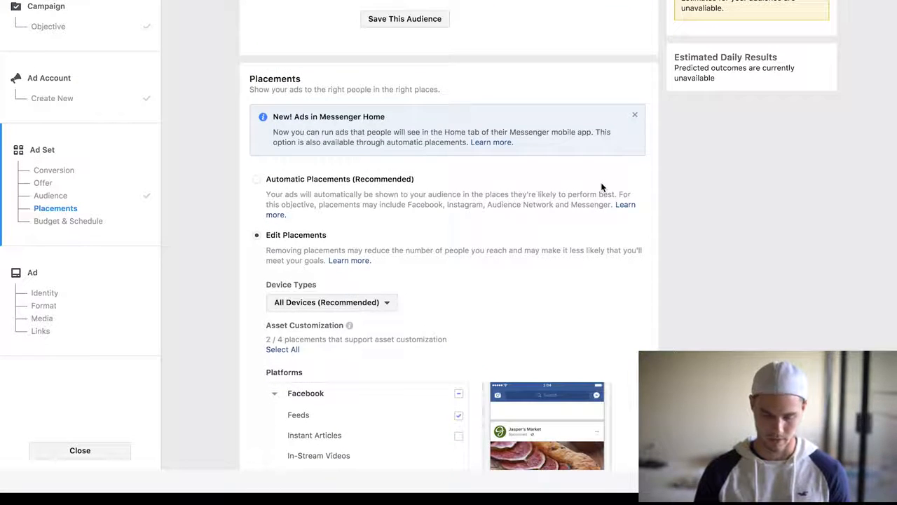
Scroll to Budget & Schedule and select the daily budget amount.
scroll(down, 3)
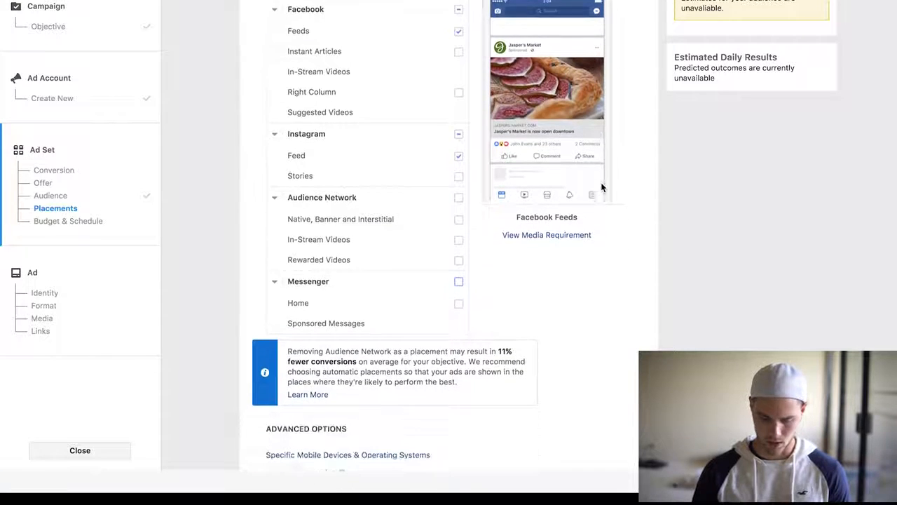
click(68, 221)
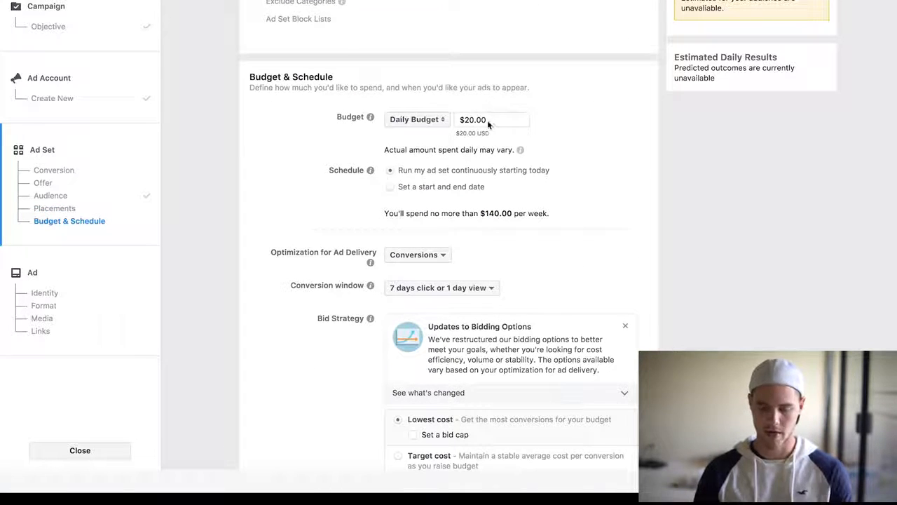
Set a $5.00 daily budget and a 1-day click conversion window, then continue to the ad.
text(5)
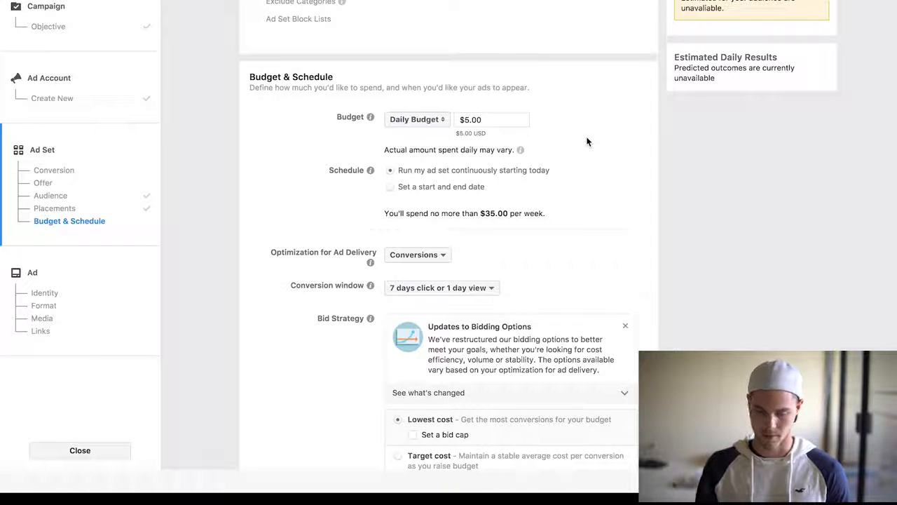
scroll(down, 3)
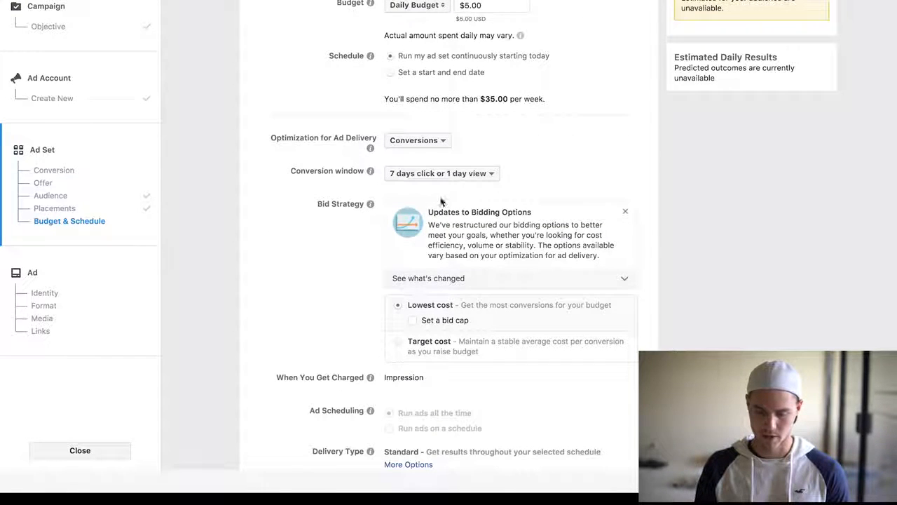
click(442, 174)
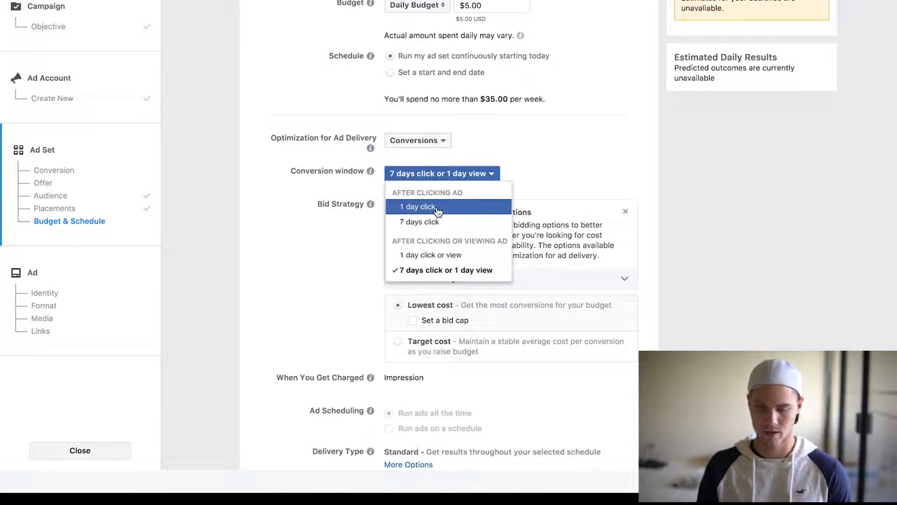
click(416, 206)
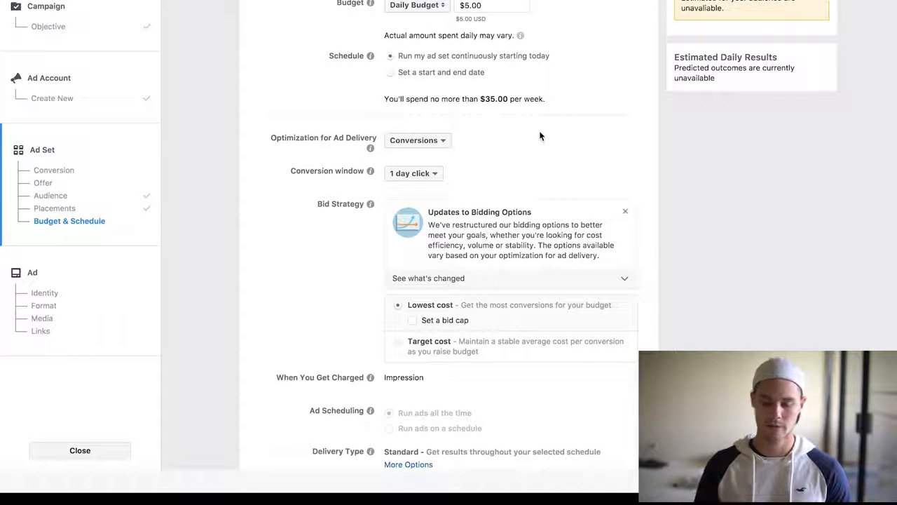
mouse_move(370, 173)
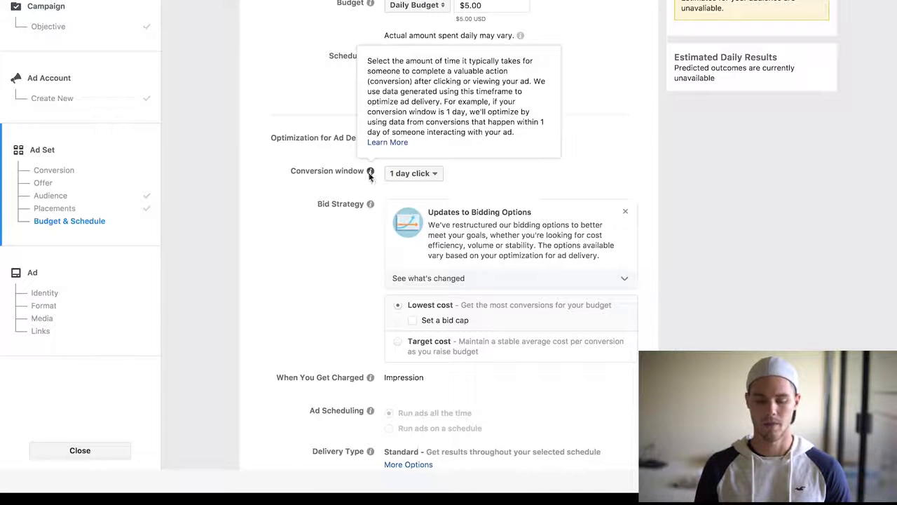
mouse_move(495, 174)
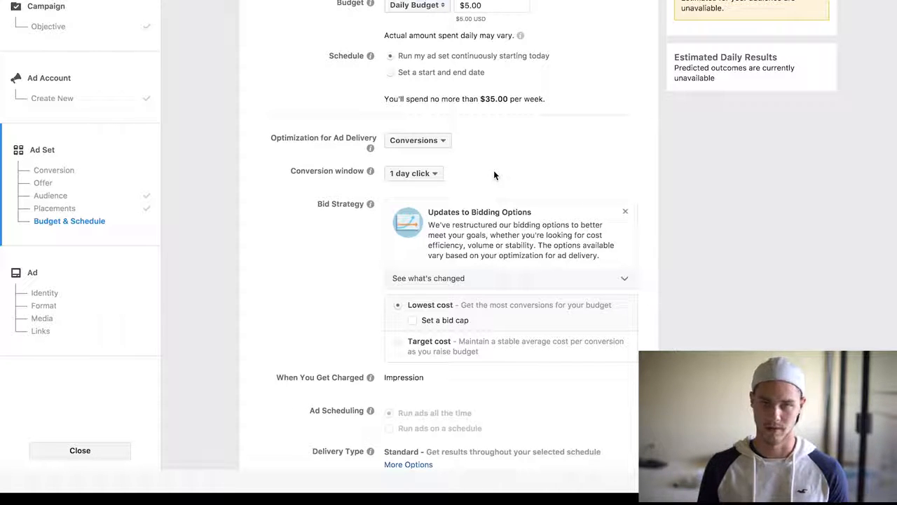
mouse_move(438, 166)
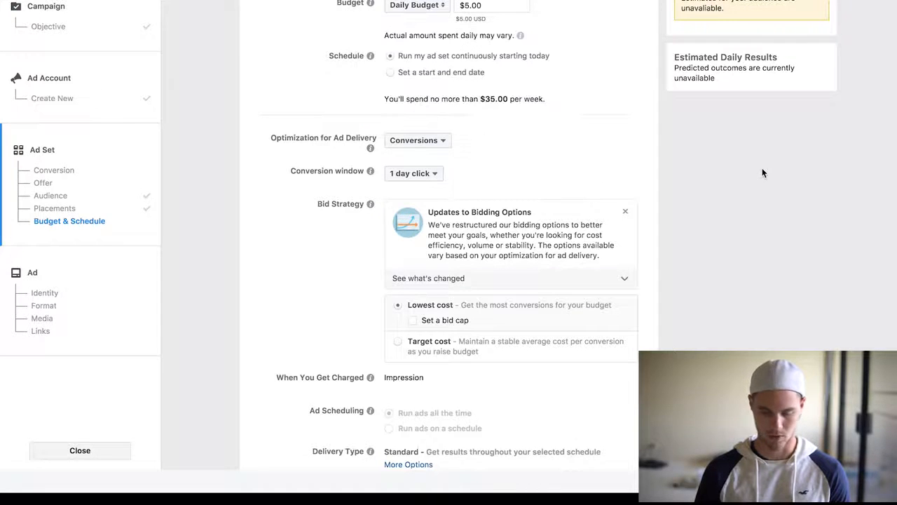
scroll(down, 3)
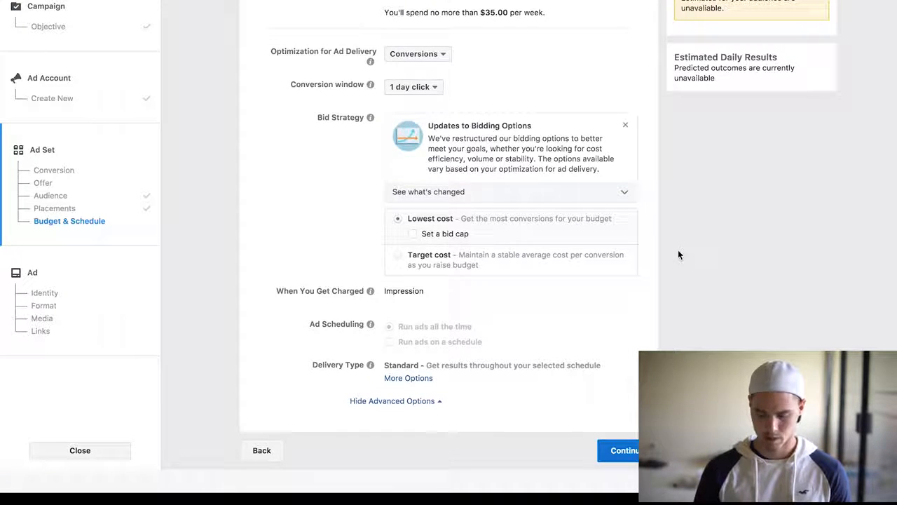
click(624, 450)
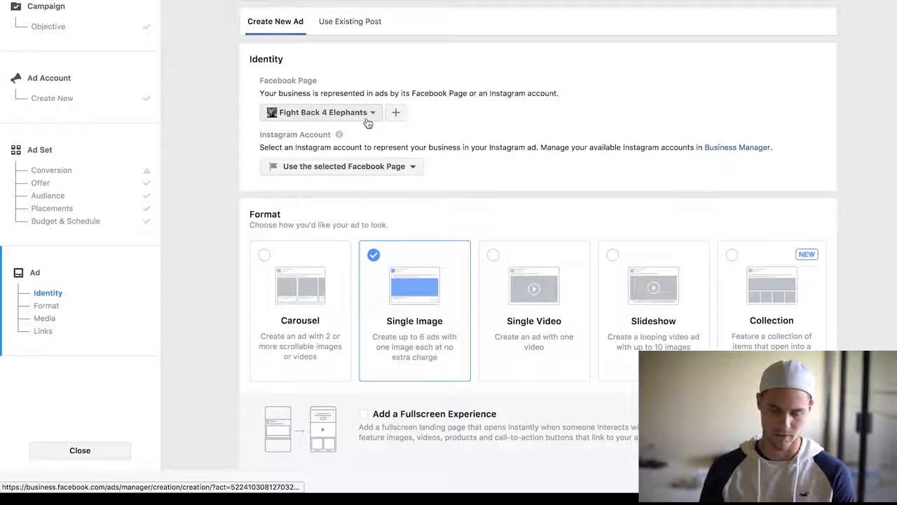
mouse_move(476, 105)
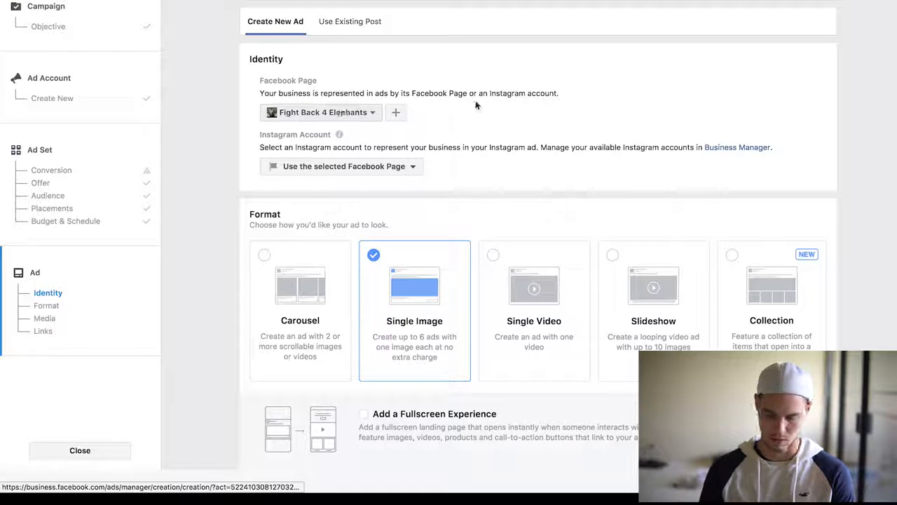
Keep the Fight Back 4 Elephants page and Single Image format, scrolling down to Images.
scroll(down, 3)
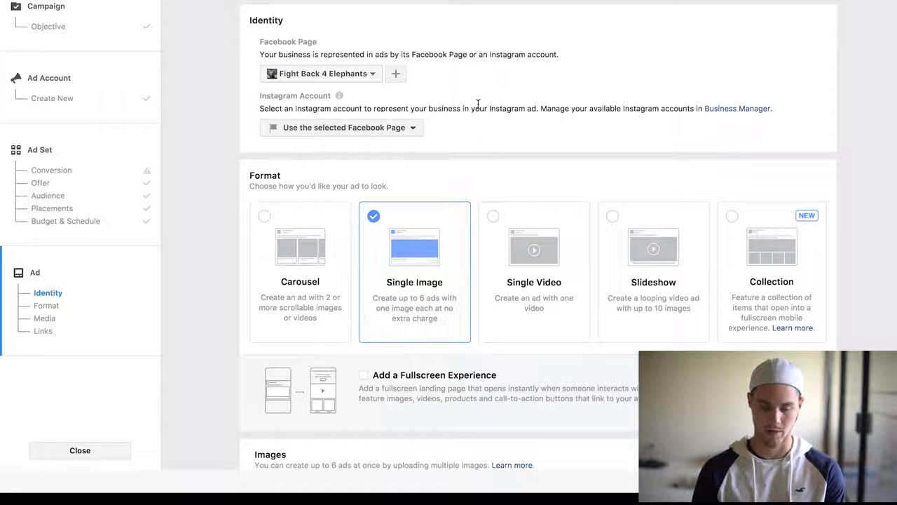
scroll(down, 3)
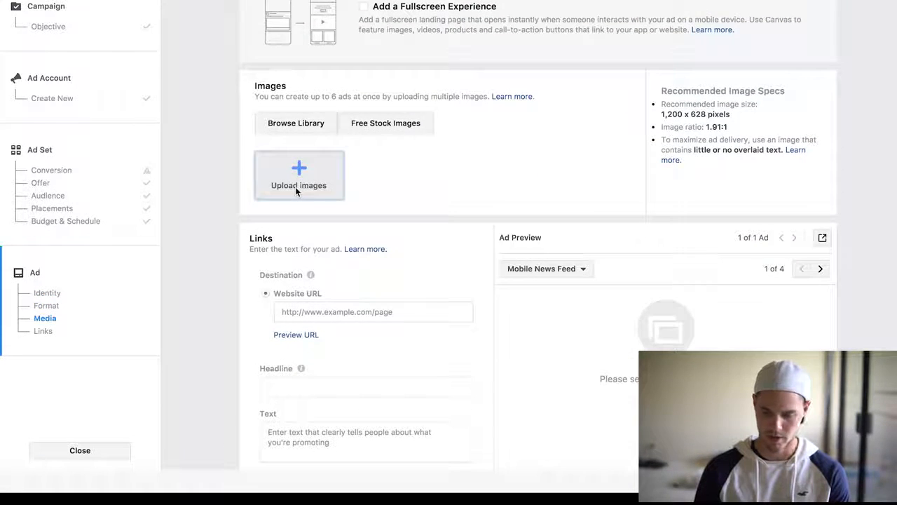
Upload the kitten JPG as the ad's image.
click(299, 175)
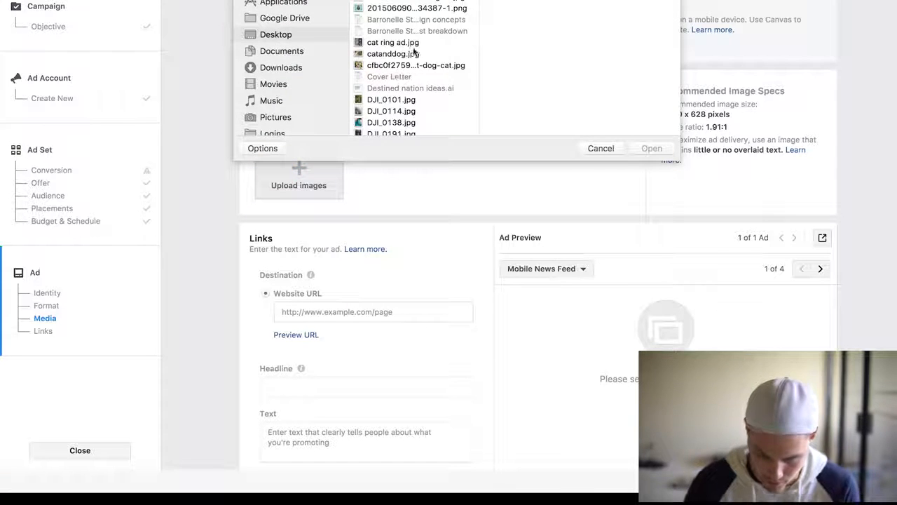
click(410, 8)
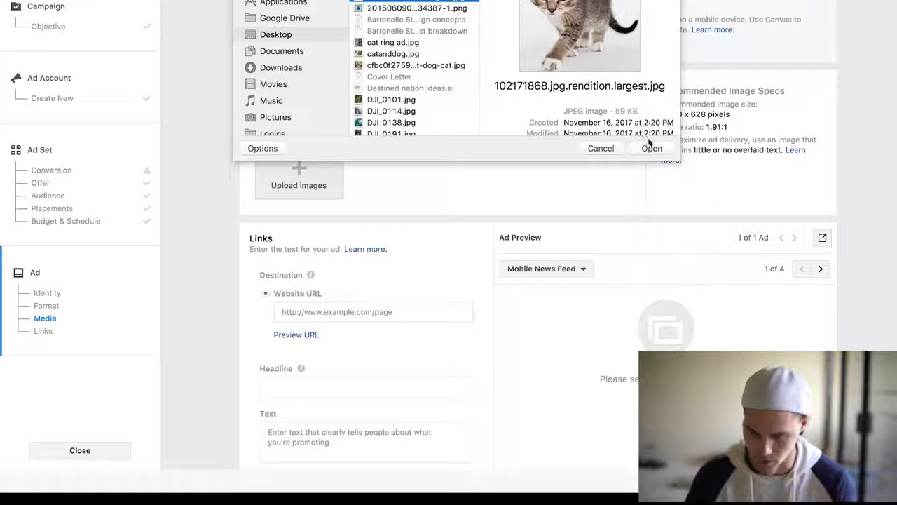
click(651, 148)
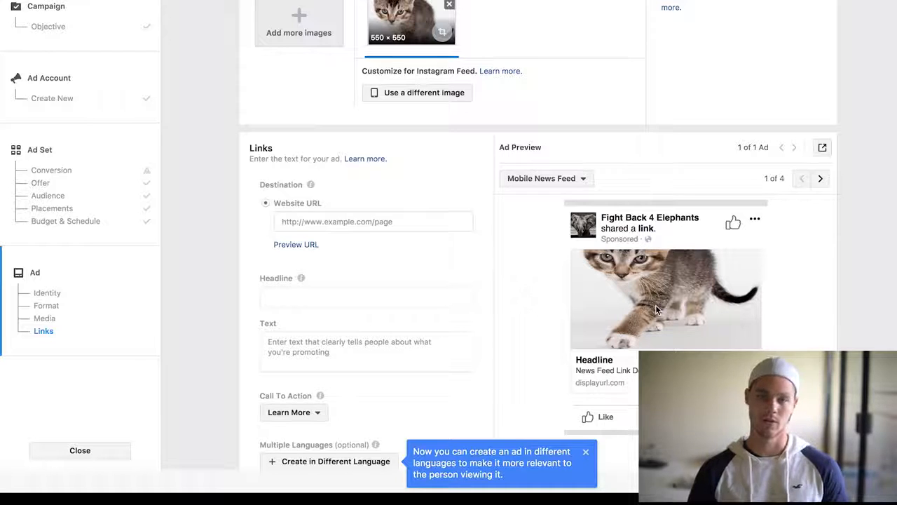
mouse_move(345, 266)
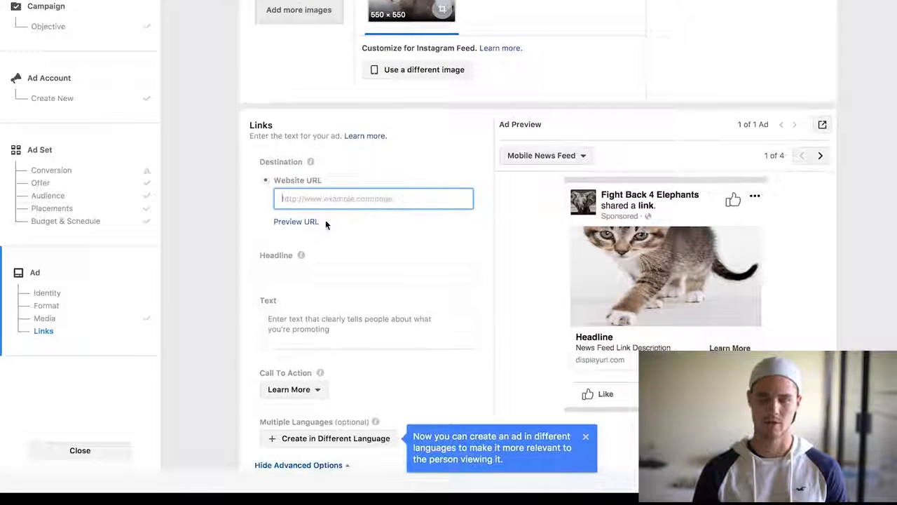
scroll(down, 3)
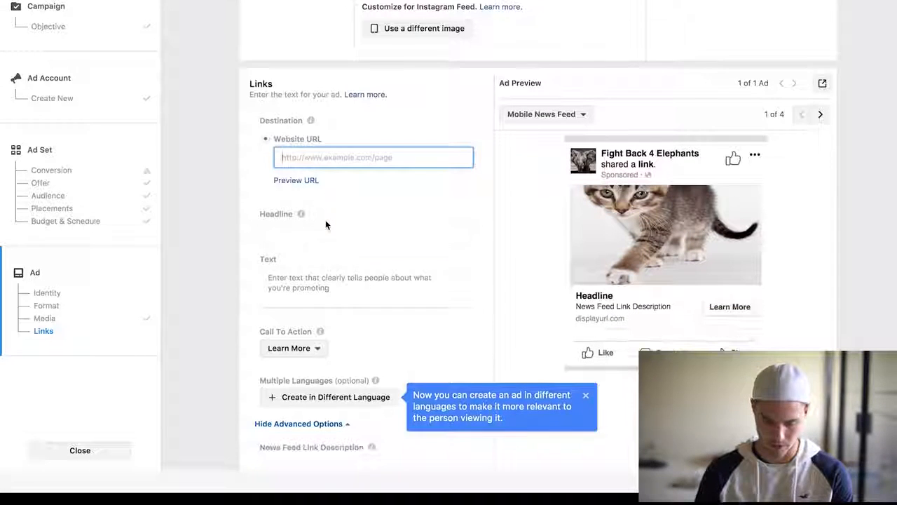
text(www.)
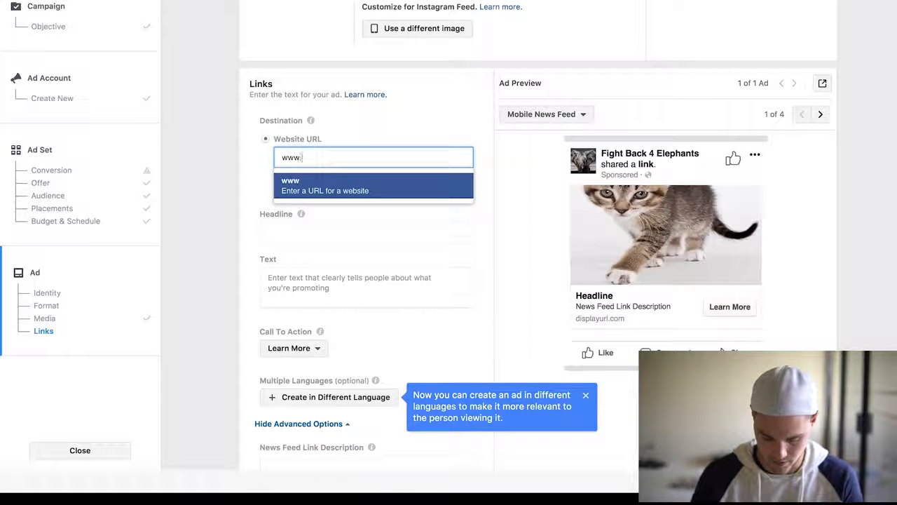
text(nike.com)
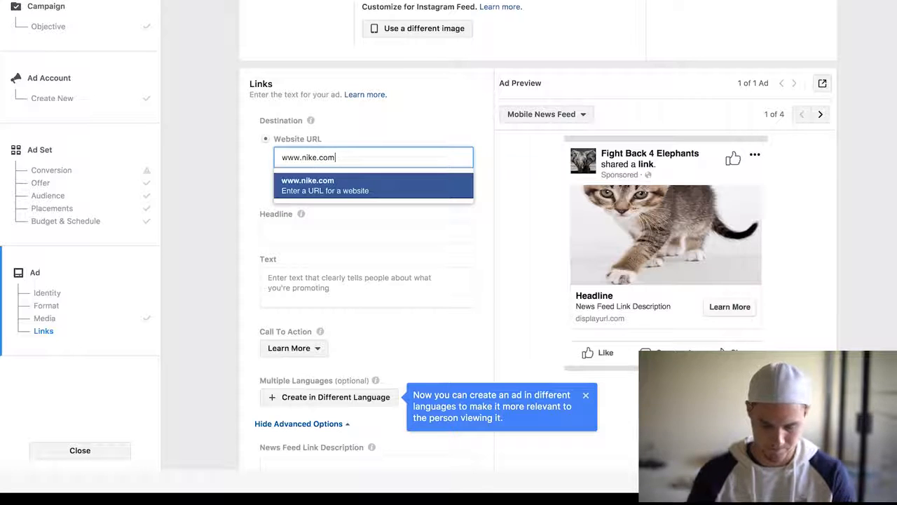
click(366, 232)
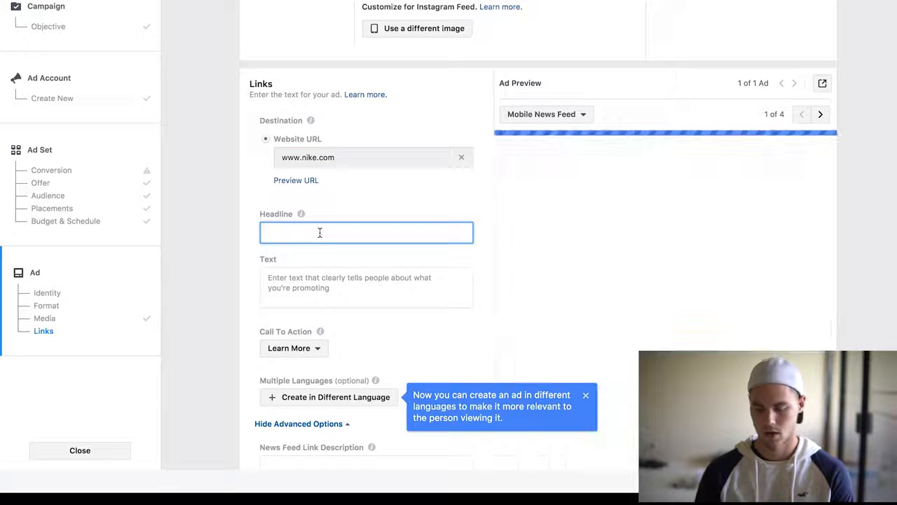
Replace the auto-filled Nike headline with 'Today Only 100% FREE'.
text(NIKE, Inc.— Inspiration)
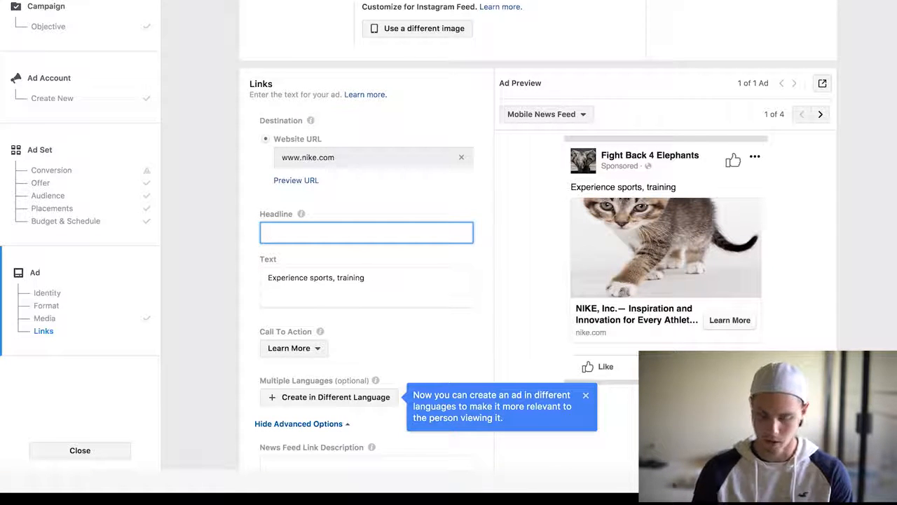
text(Hi)
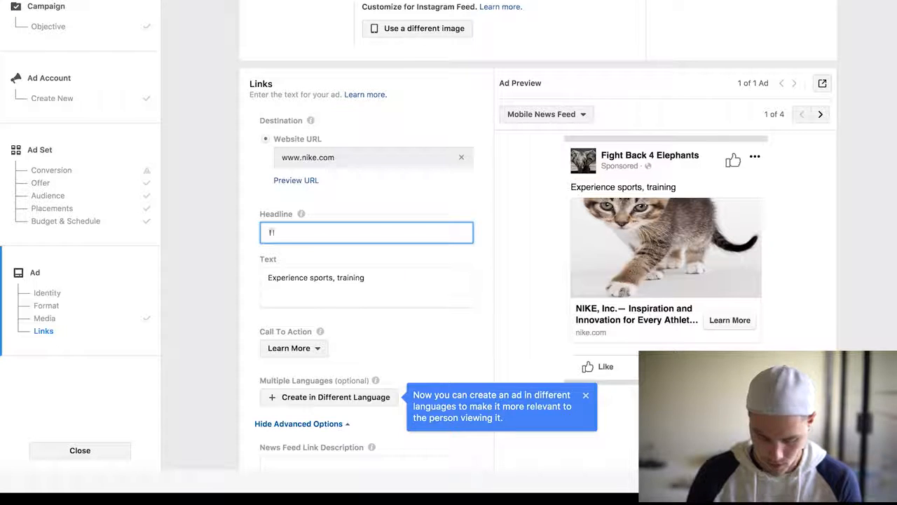
text(Today)
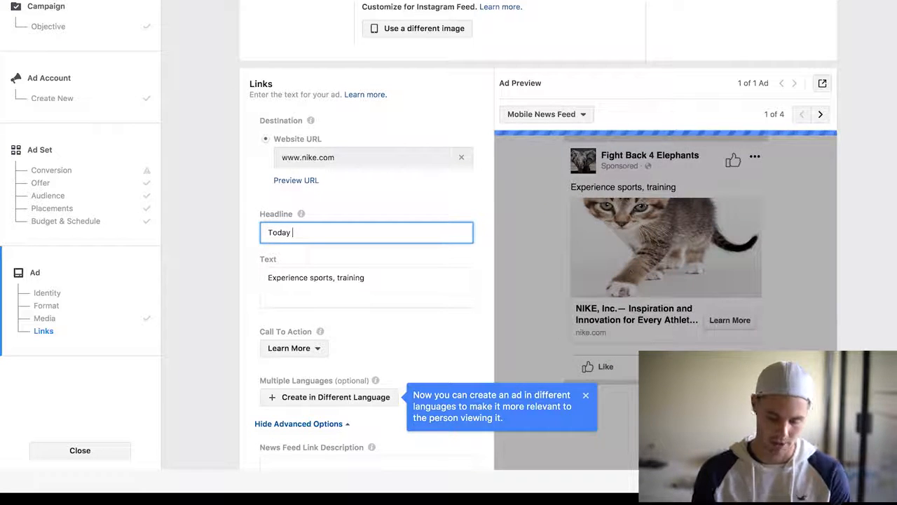
text(Only 100% FREE)
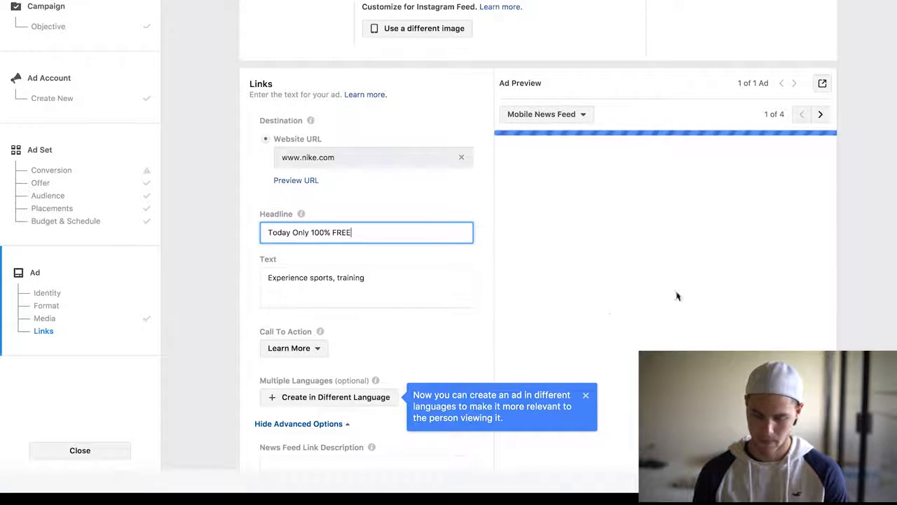
click(390, 282)
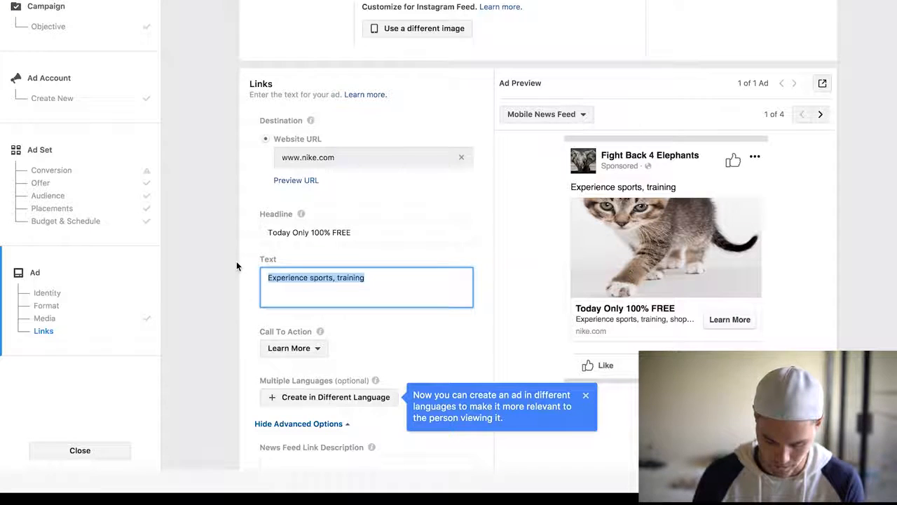
Write the ad text 'Get your cute kitten 100% FREE Today only... Just pay shipping and handling.'.
text(Get your)
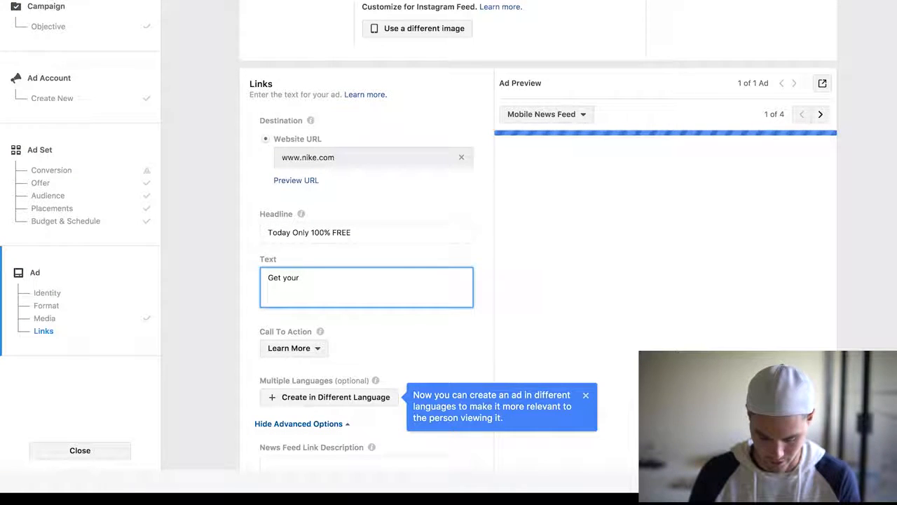
text(cute kitten 100% FREE To)
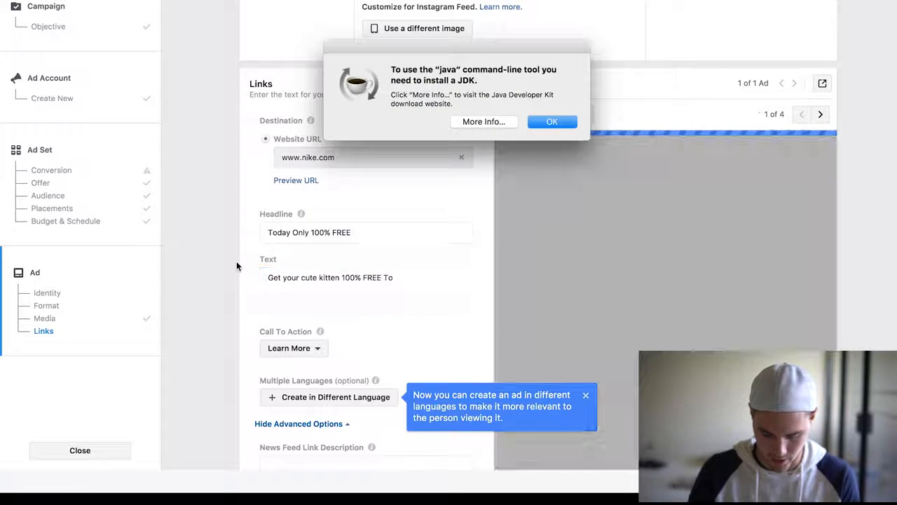
click(552, 121)
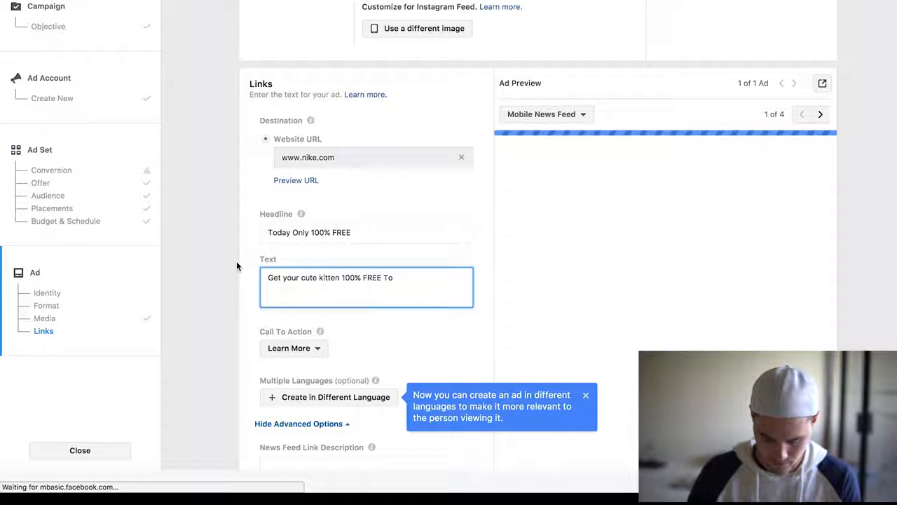
text(Today only)
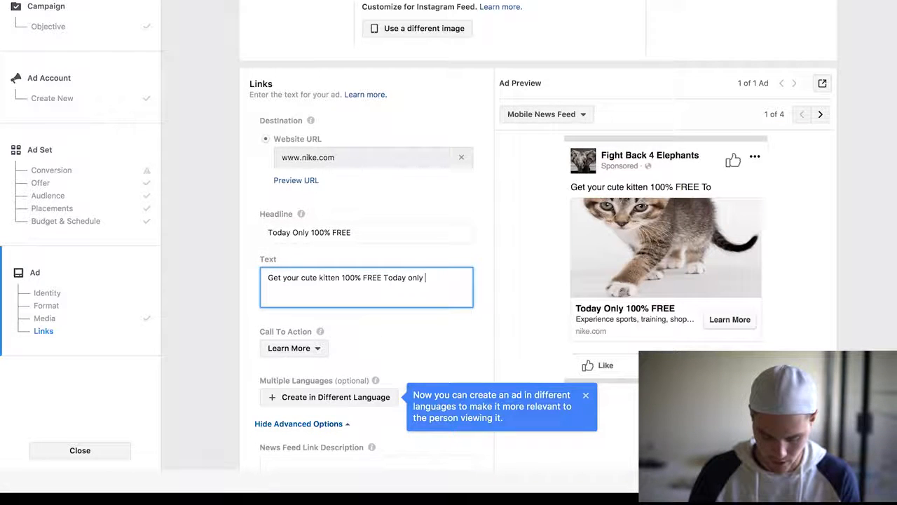
text(...)
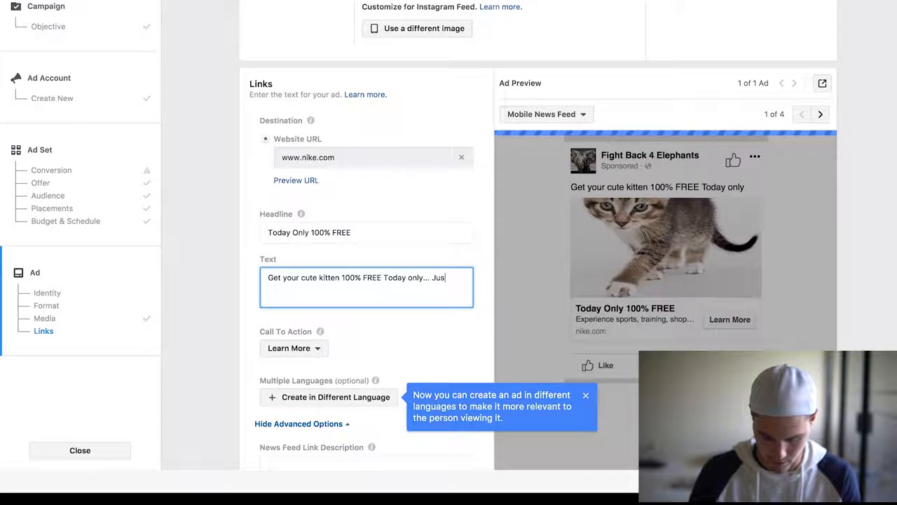
text(Just pay shipping and hand)
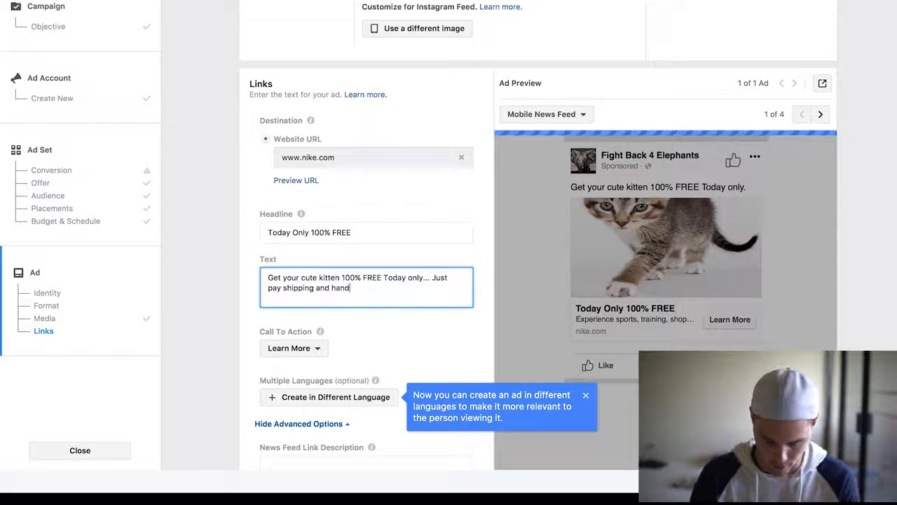
text(ling.)
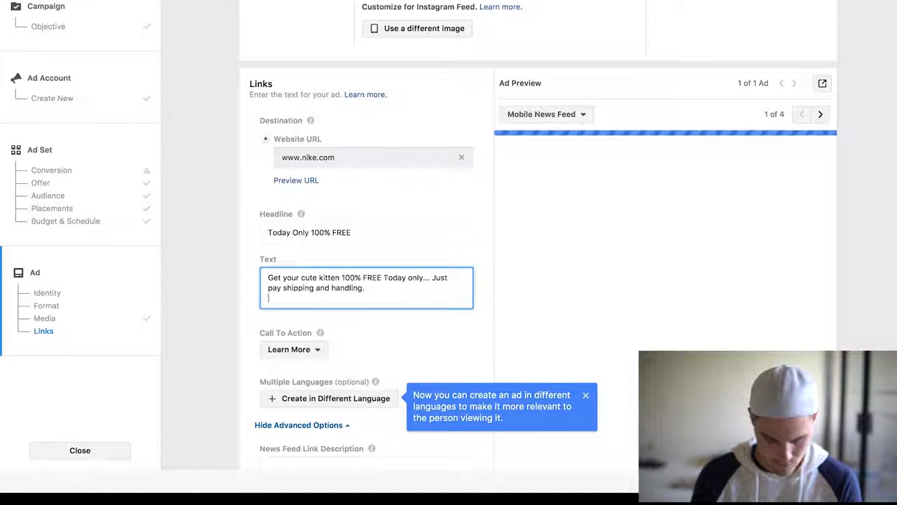
Add the line 'Supply is limited so get yours before we run out' to the ad text.
text(Supply)
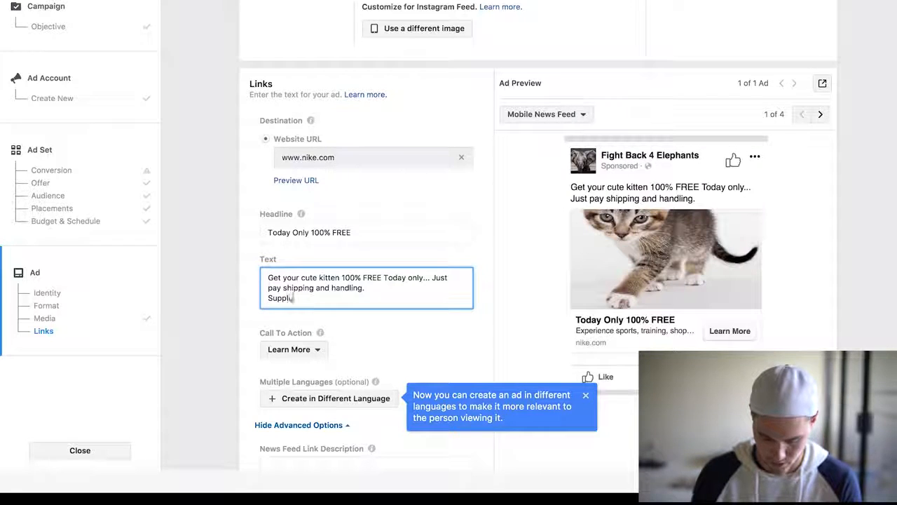
text(is limit)
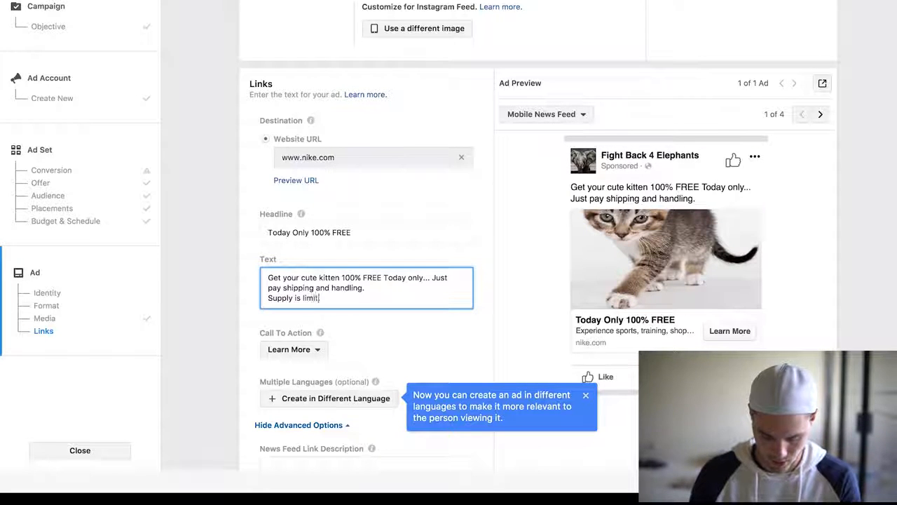
text(ed so get yours before we run out)
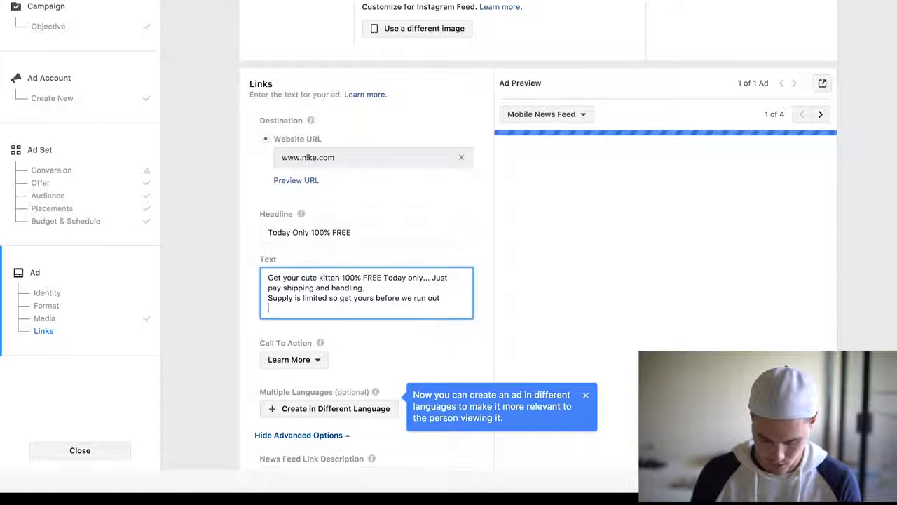
text(Get yours)
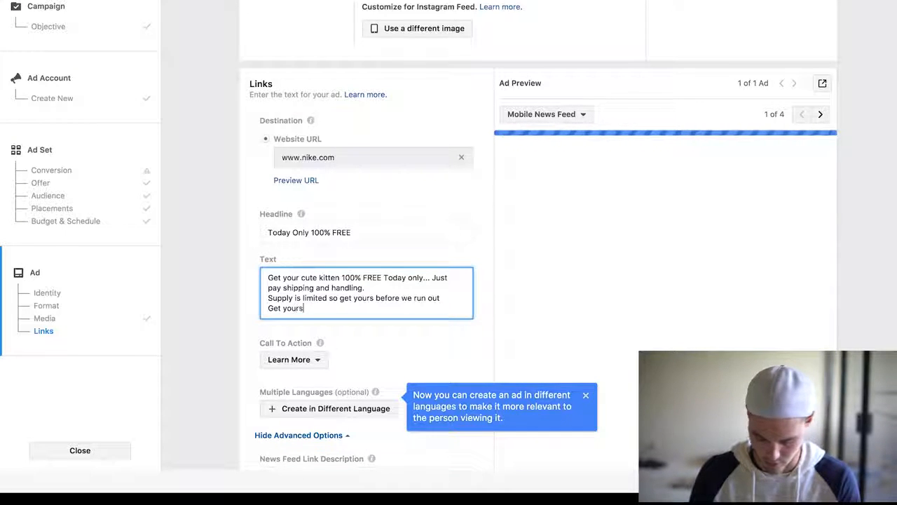
text(Here)
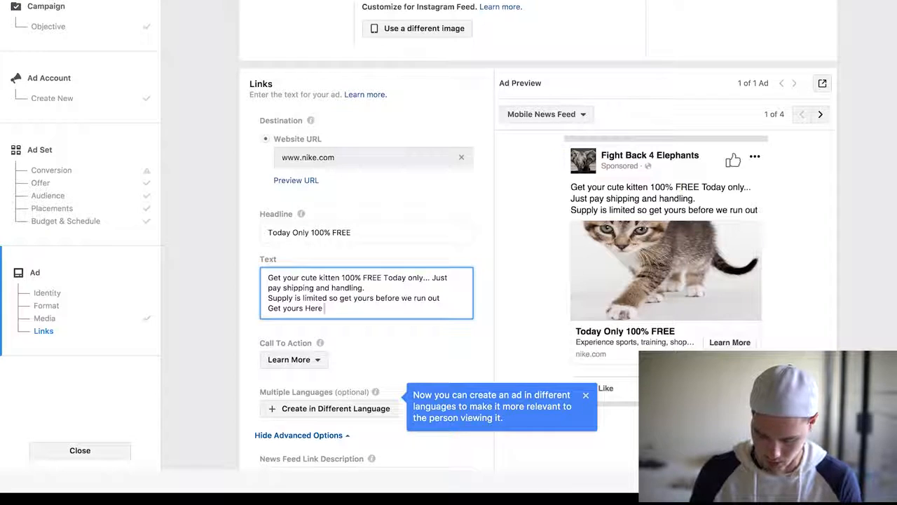
text(=>)
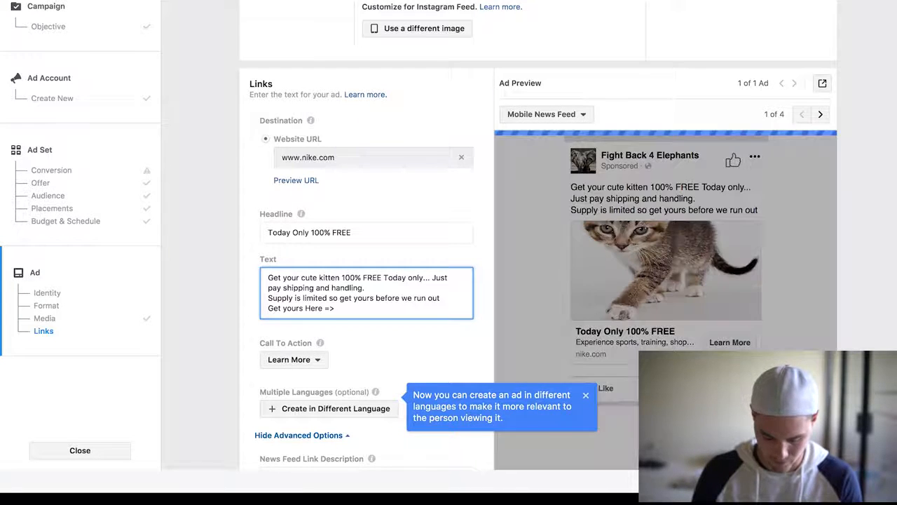
text(wwww)
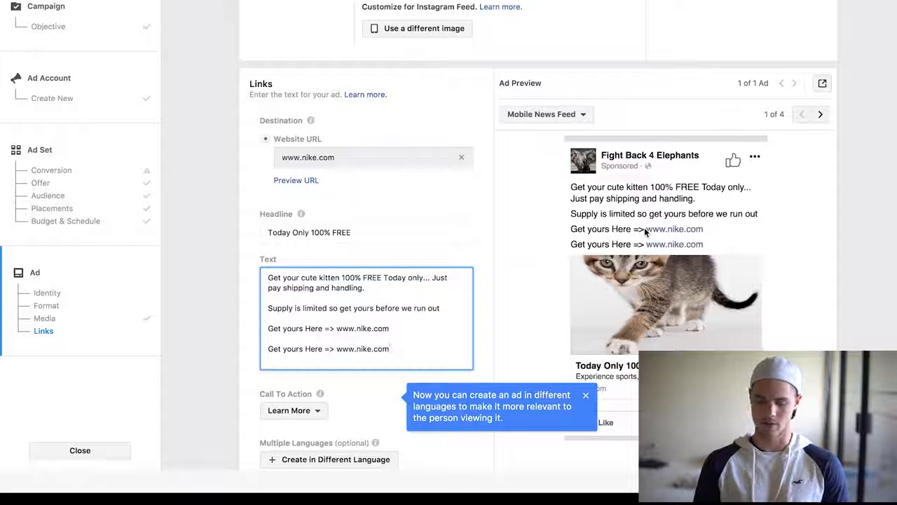
mouse_move(622, 245)
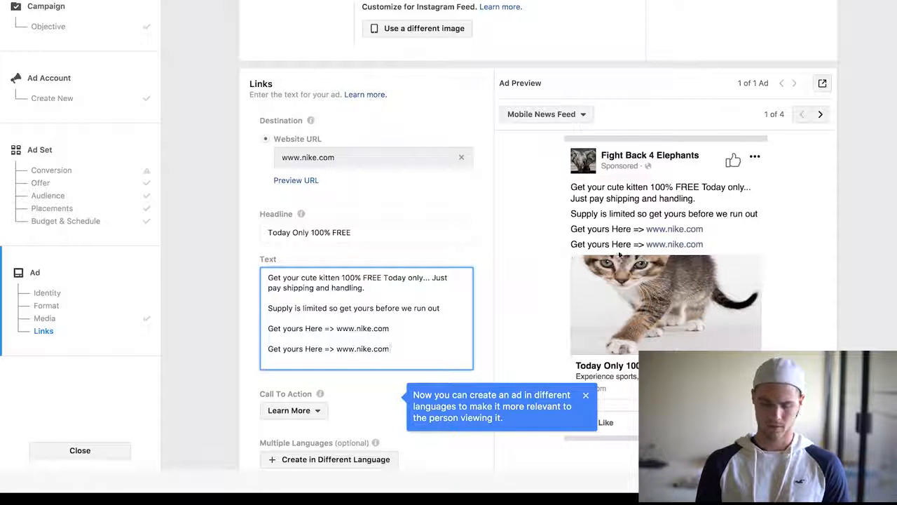
Set the ad's call-to-action button to Shop Now and dismiss the multiple-languages tip.
scroll(down, 3)
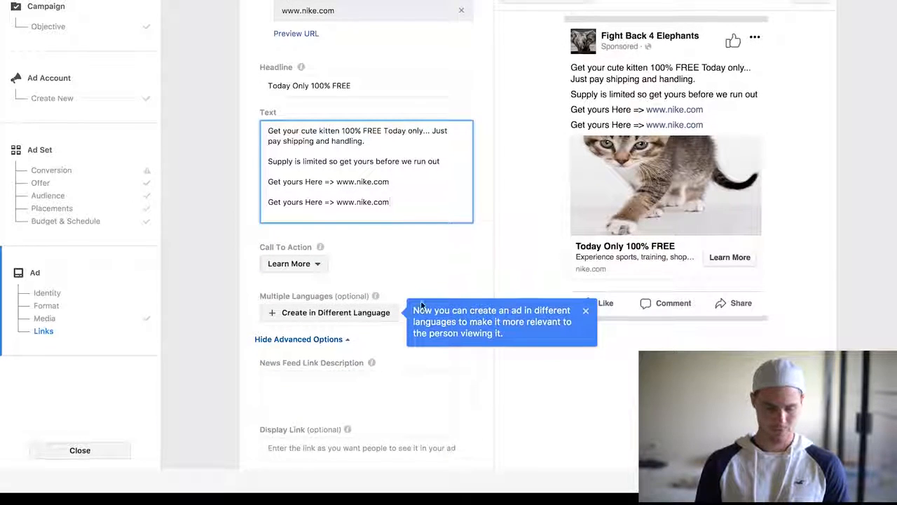
click(293, 264)
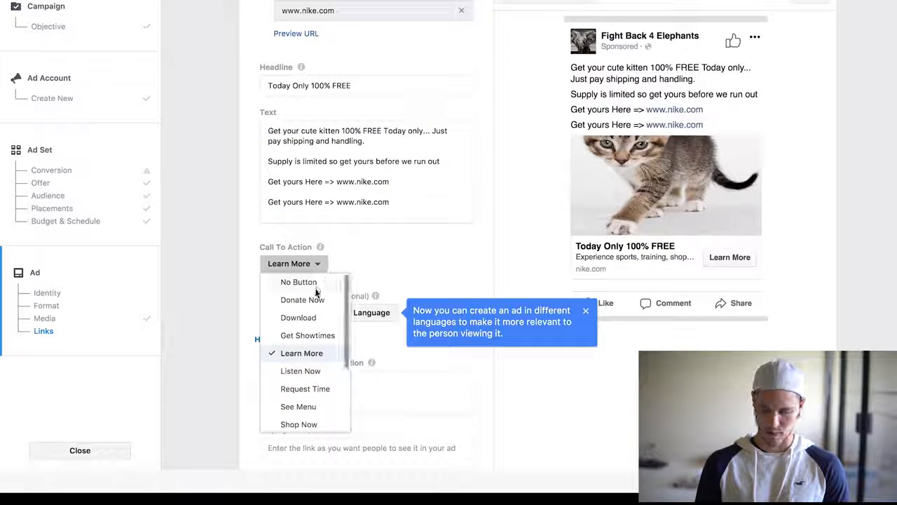
click(299, 425)
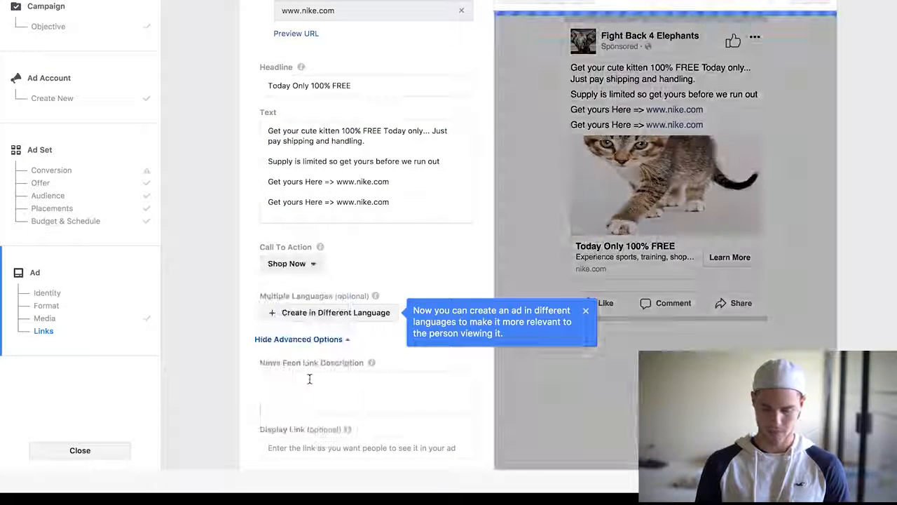
scroll(down, 3)
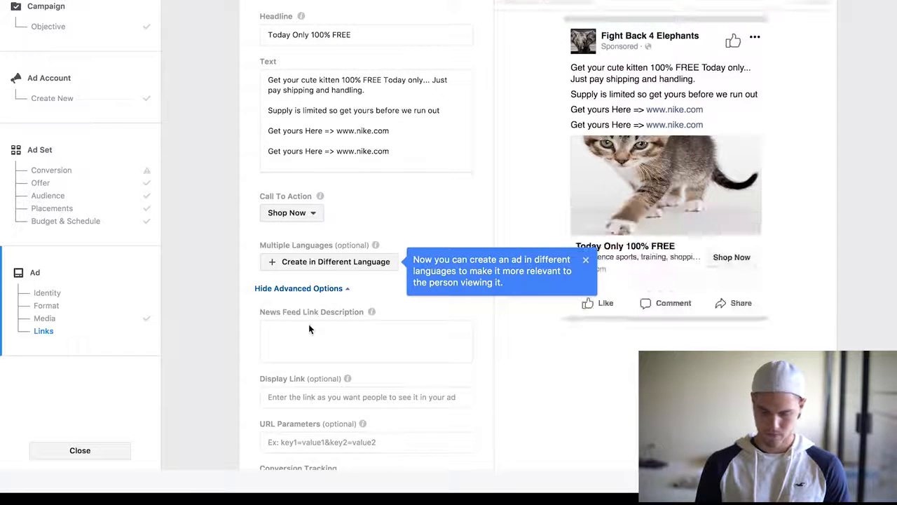
click(366, 397)
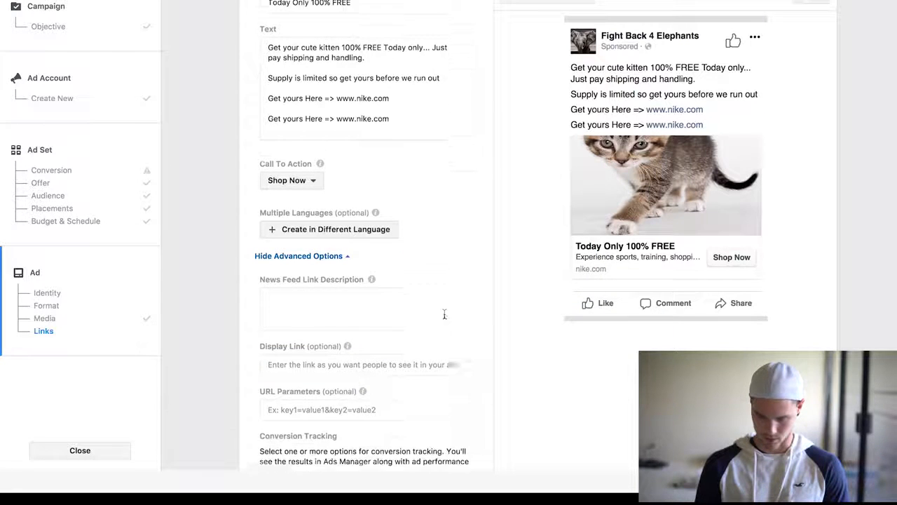
scroll(down, 3)
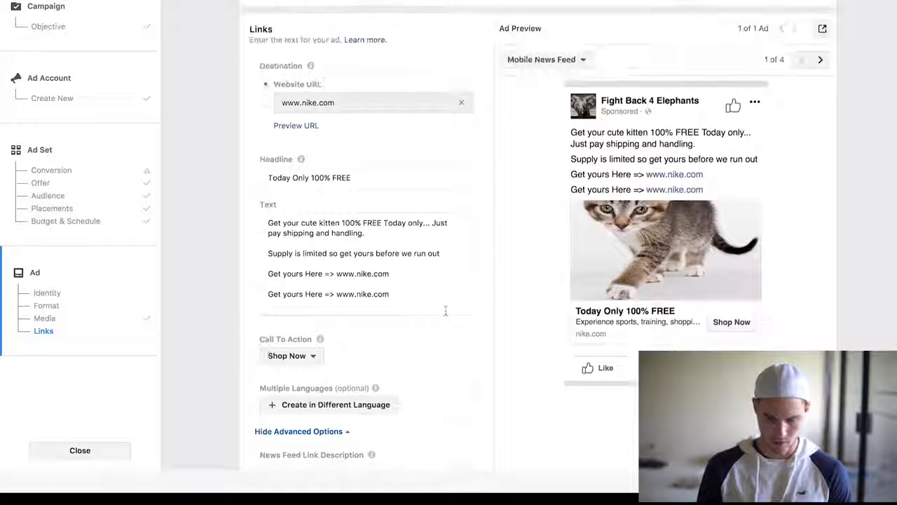
scroll(down, 3)
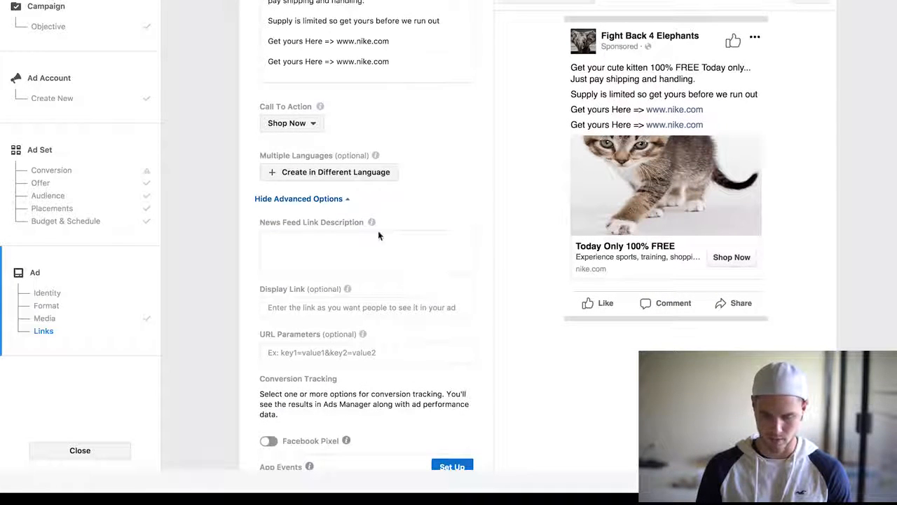
click(366, 251)
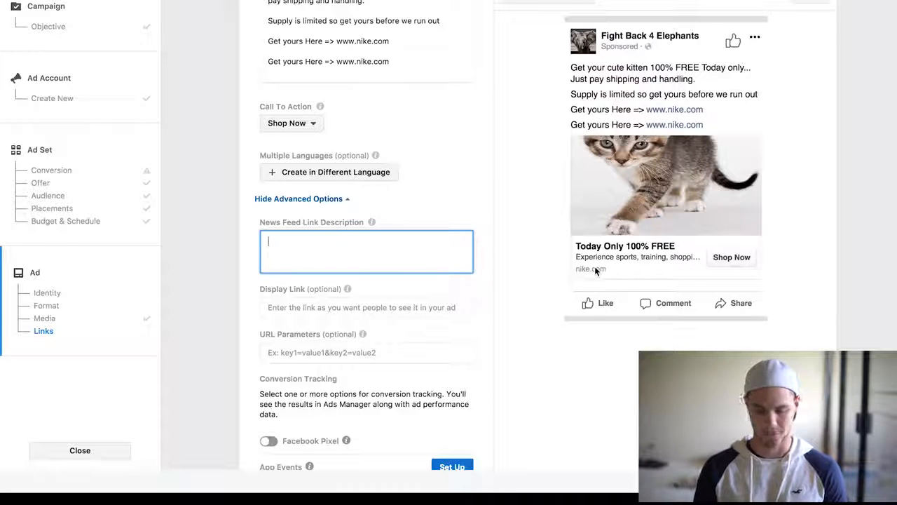
Turn on Facebook Pixel conversion tracking and jump to the missing conversion event error.
scroll(down, 3)
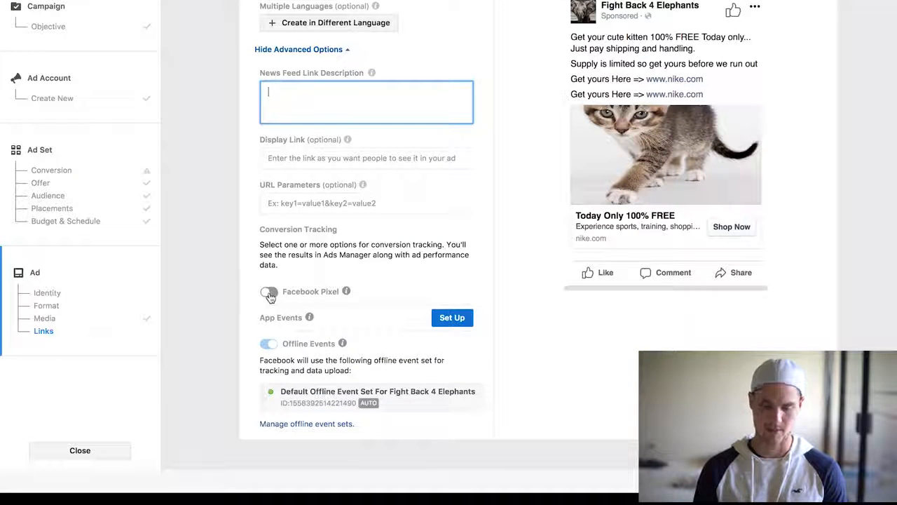
click(267, 291)
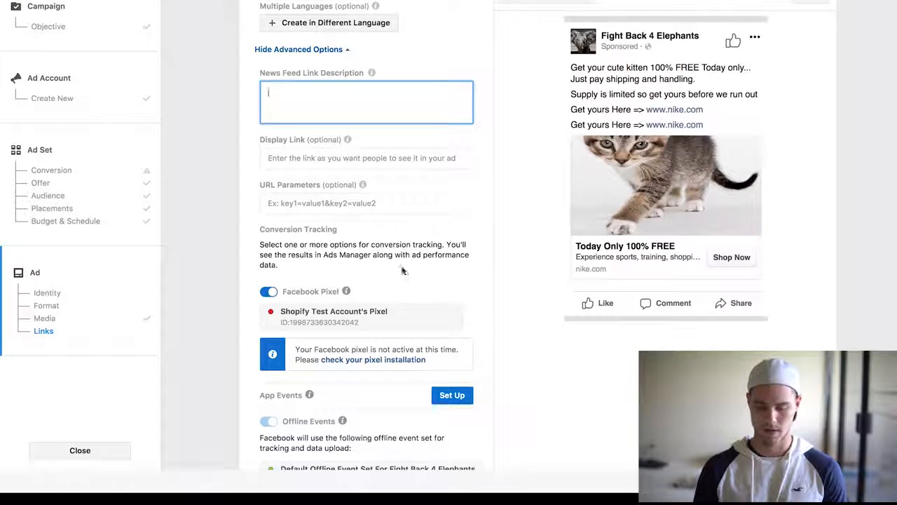
scroll(down, 3)
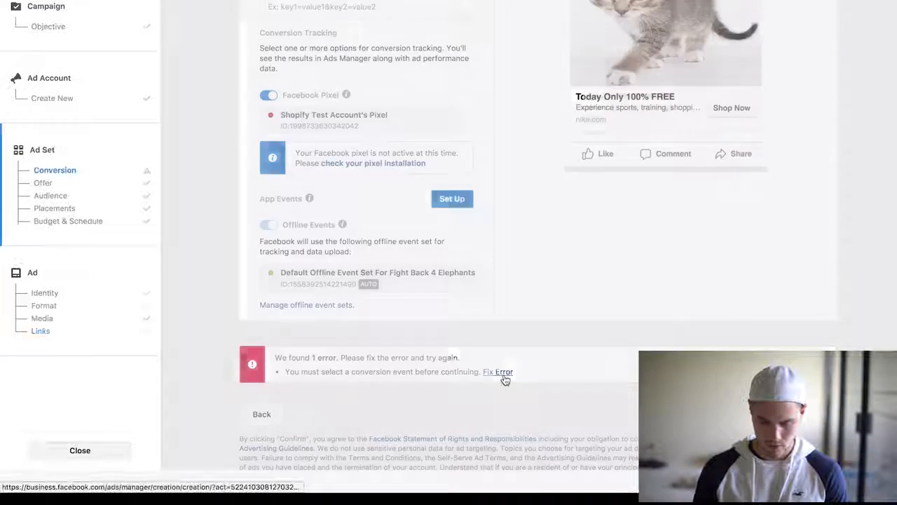
click(497, 371)
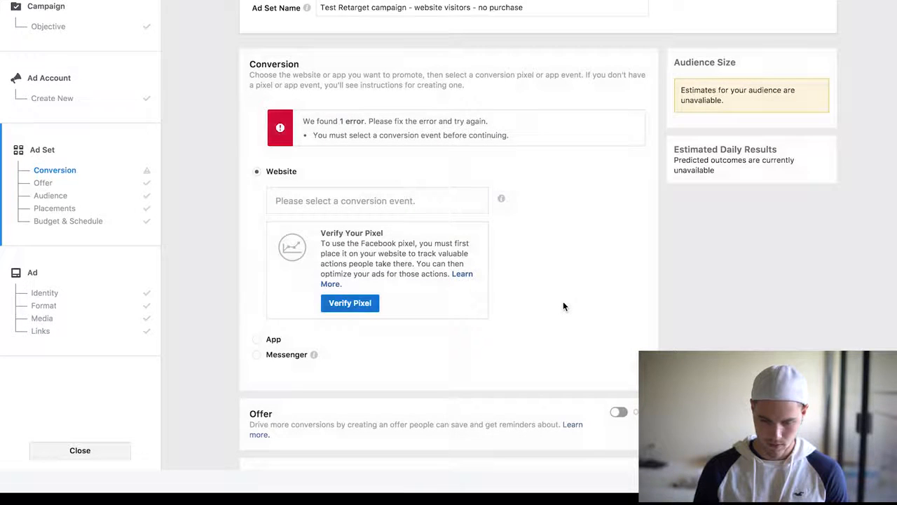
scroll(down, 3)
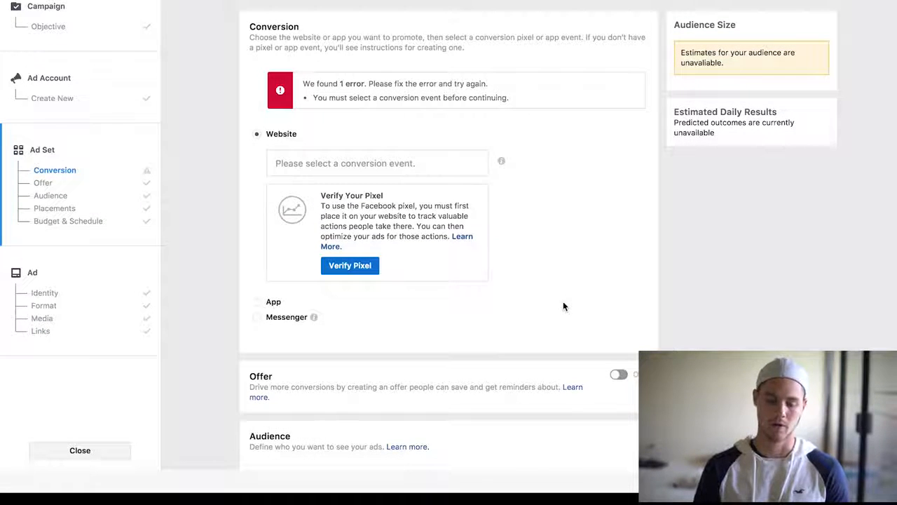